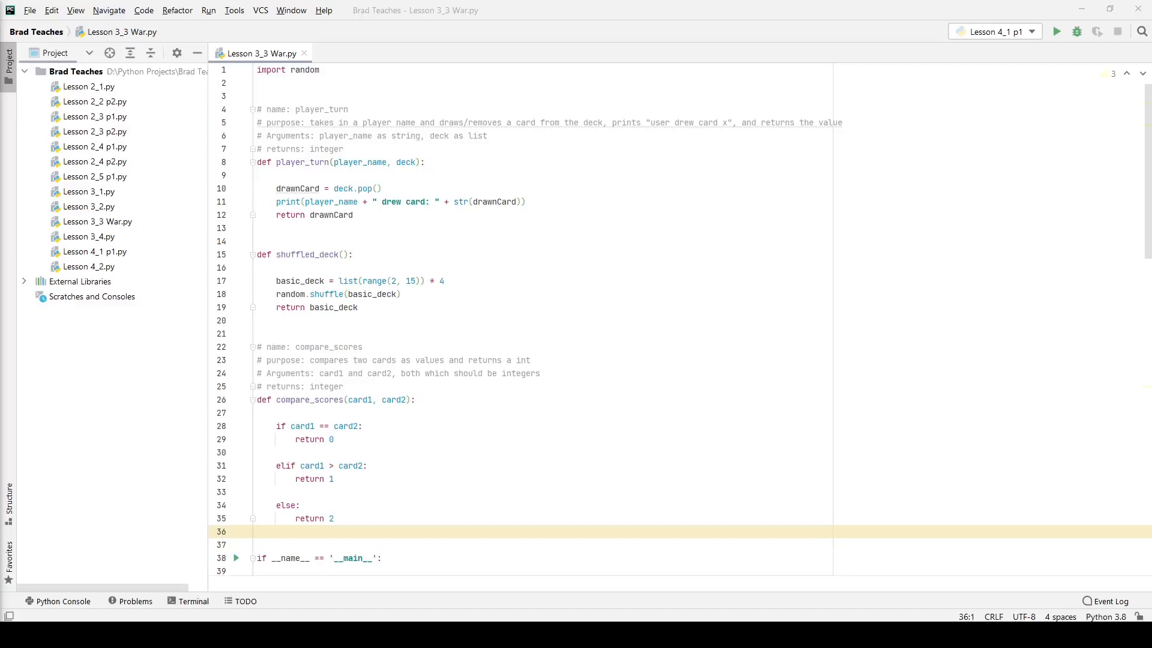
Review the opening of War.py, selecting a header line for explanation
left_click(430, 280)
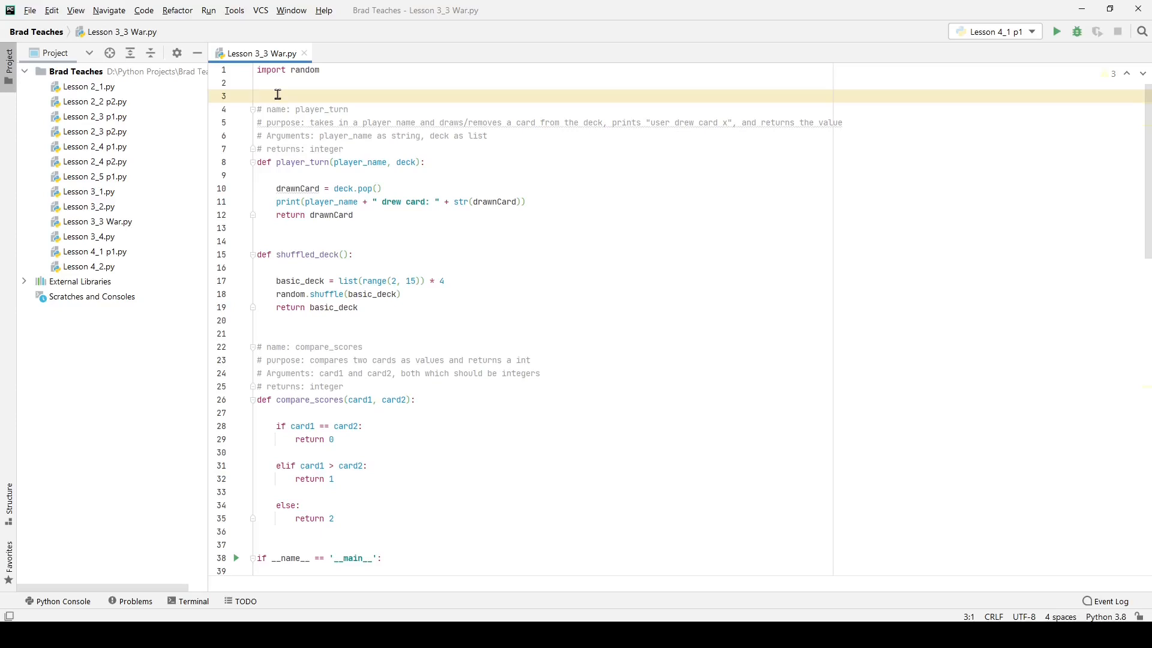
mouse_move(309, 106)
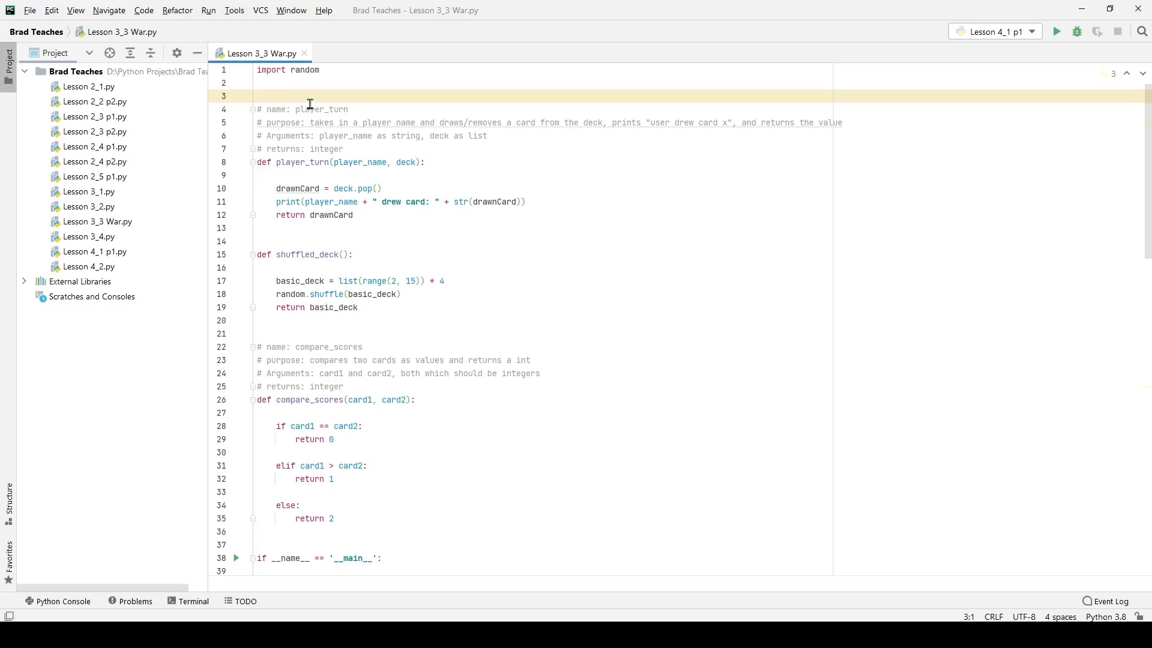
scroll("down", 3)
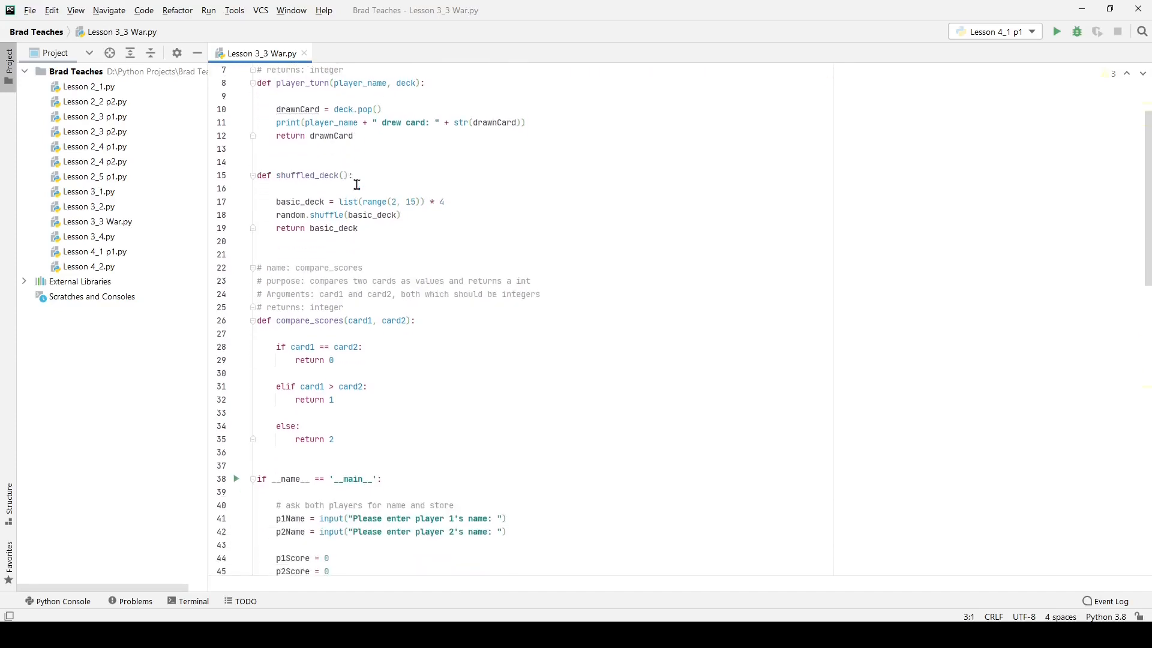
scroll("down", 3)
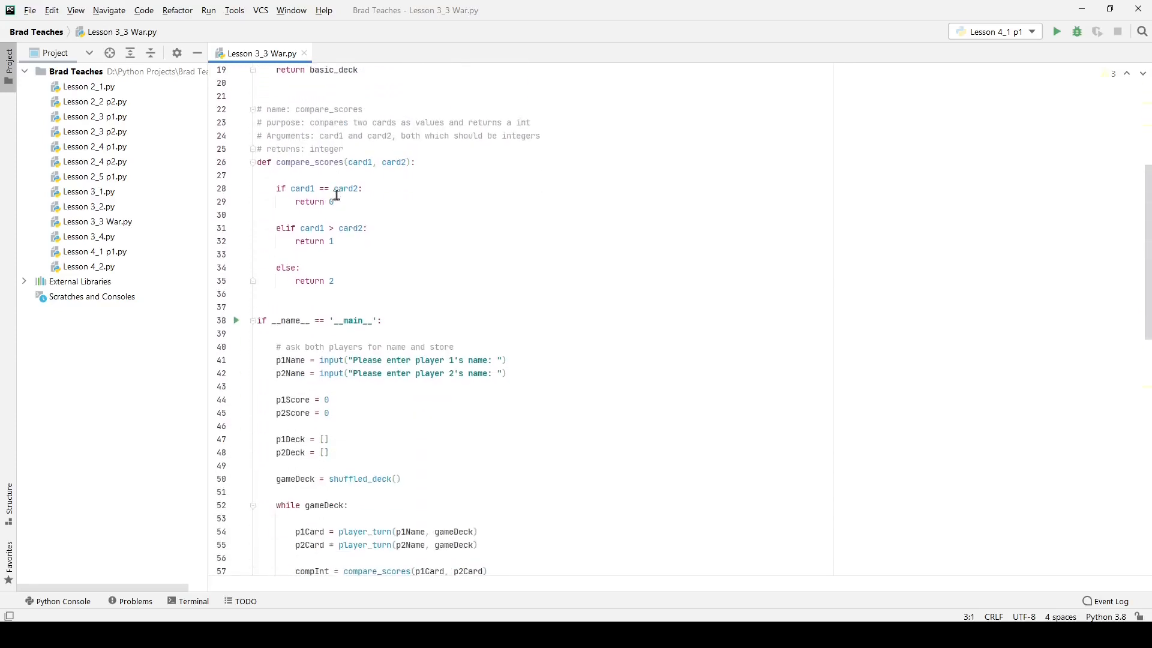
scroll("down", 3)
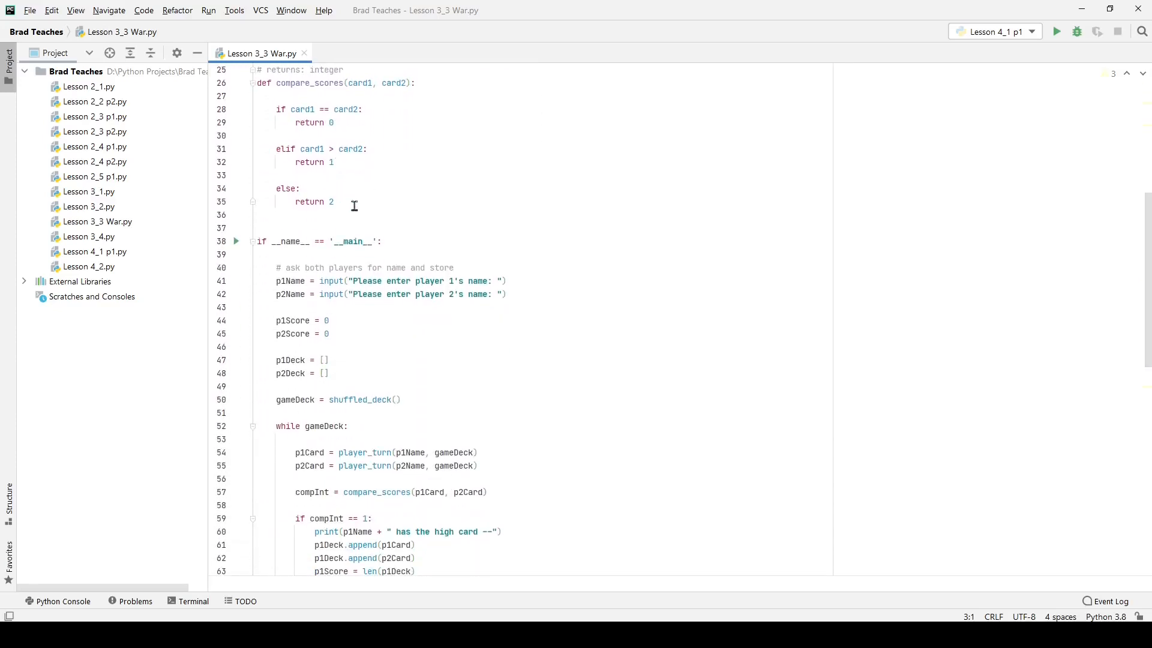
scroll("down", 3)
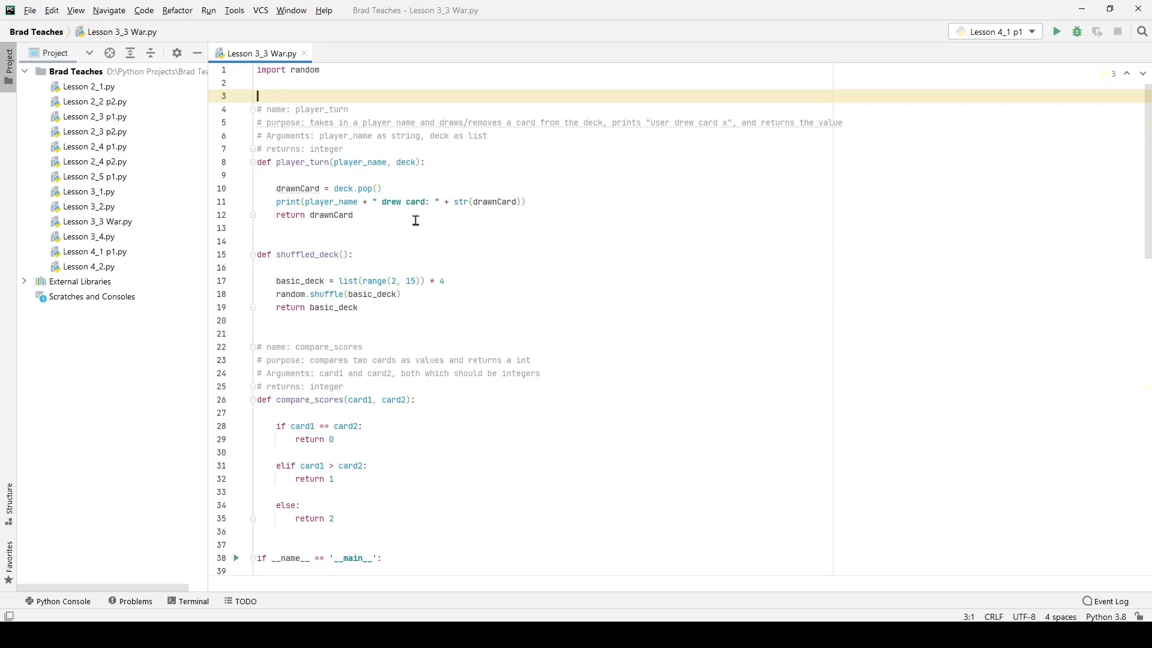
mouse_move(376, 234)
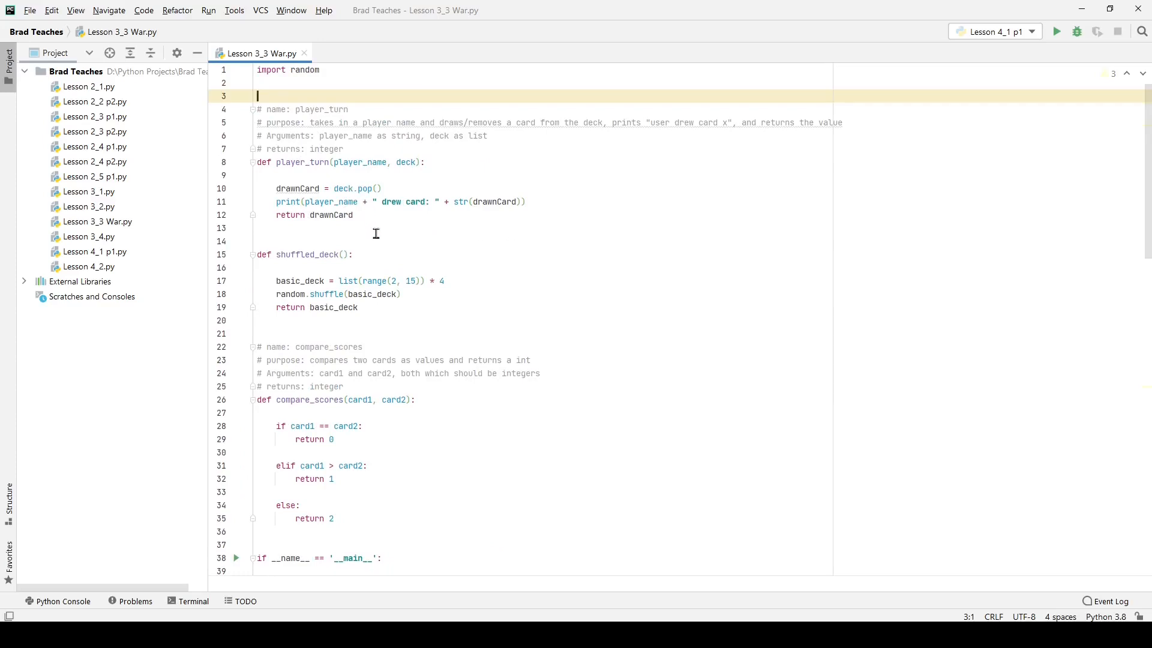
mouse_move(334, 230)
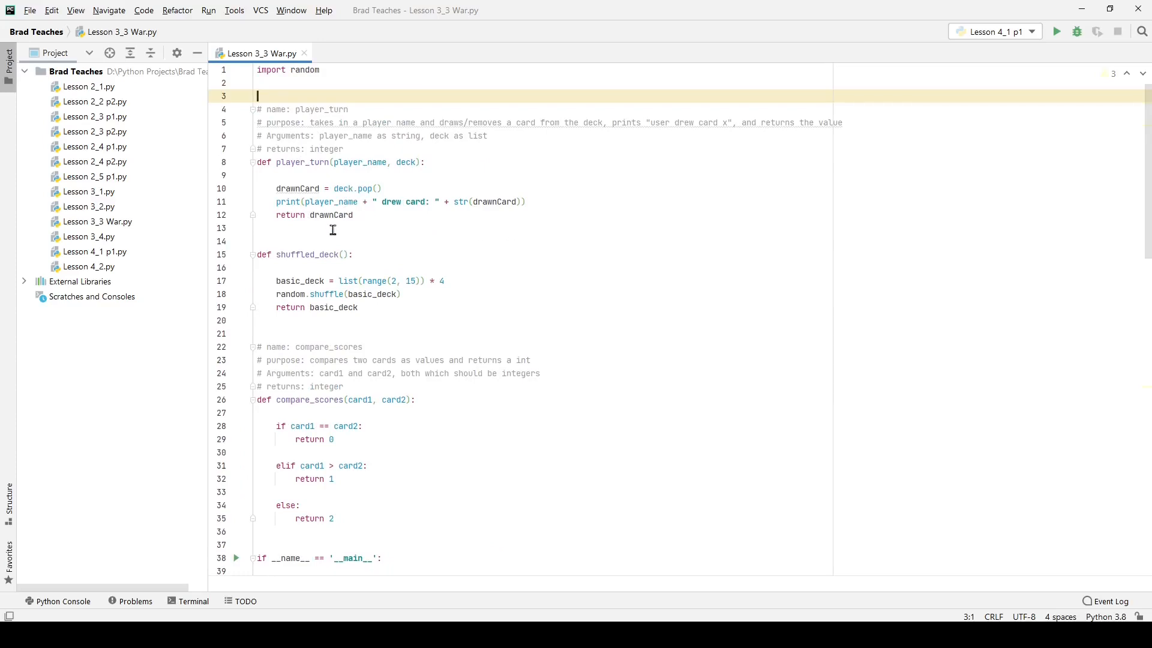
mouse_move(361, 178)
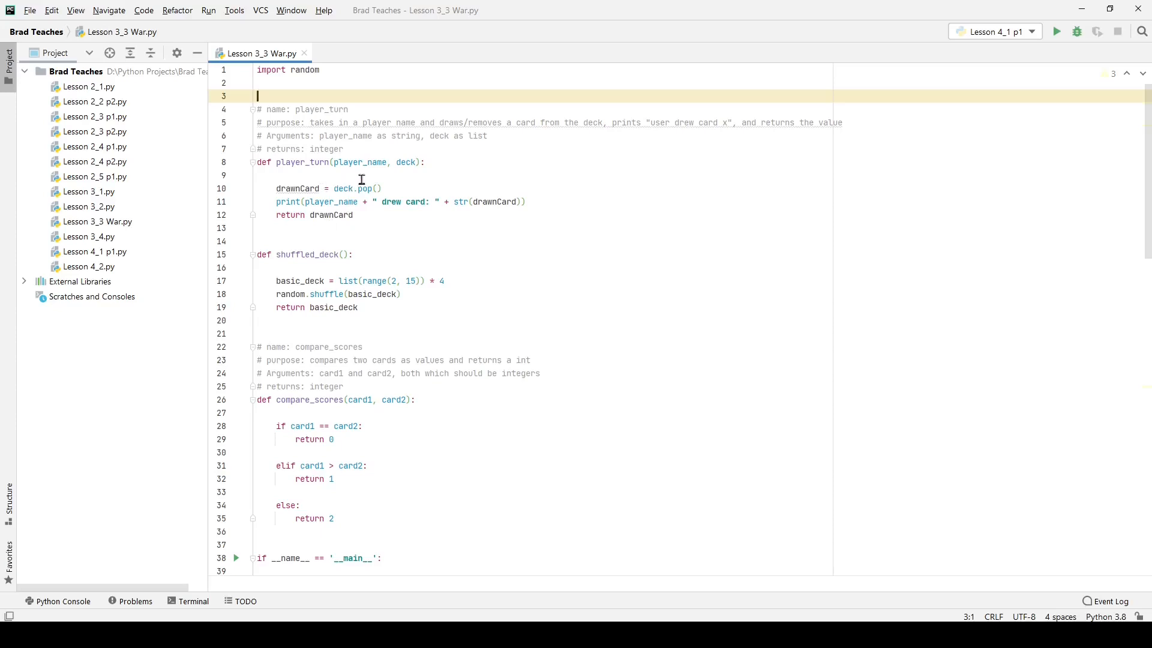
mouse_move(361, 202)
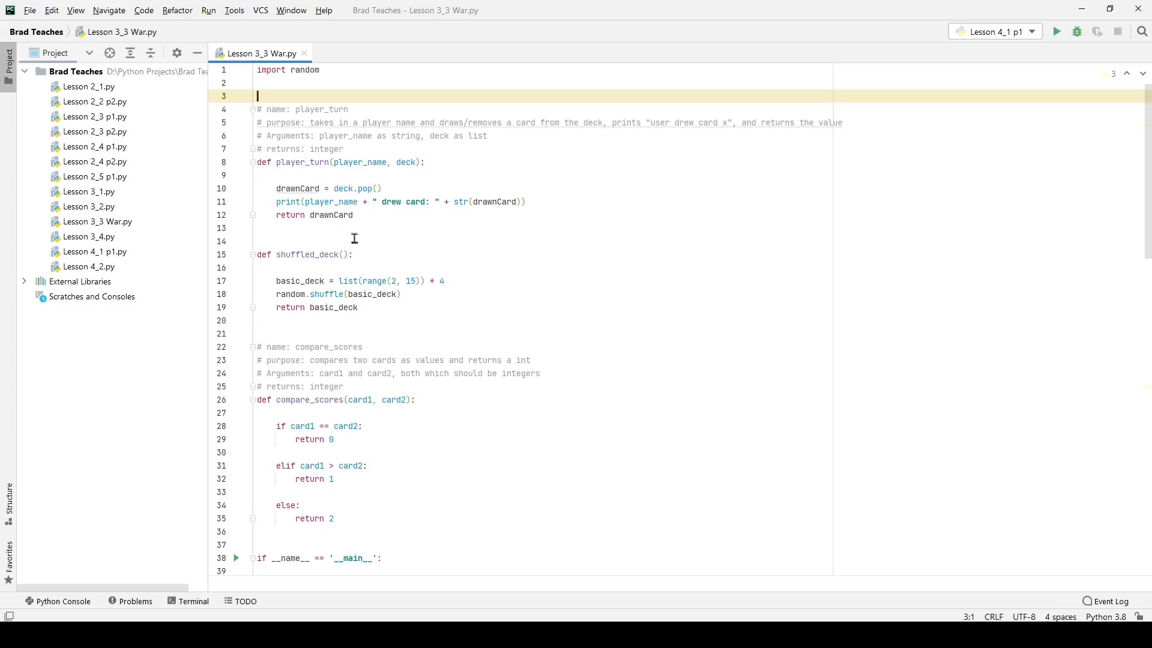
mouse_move(355, 198)
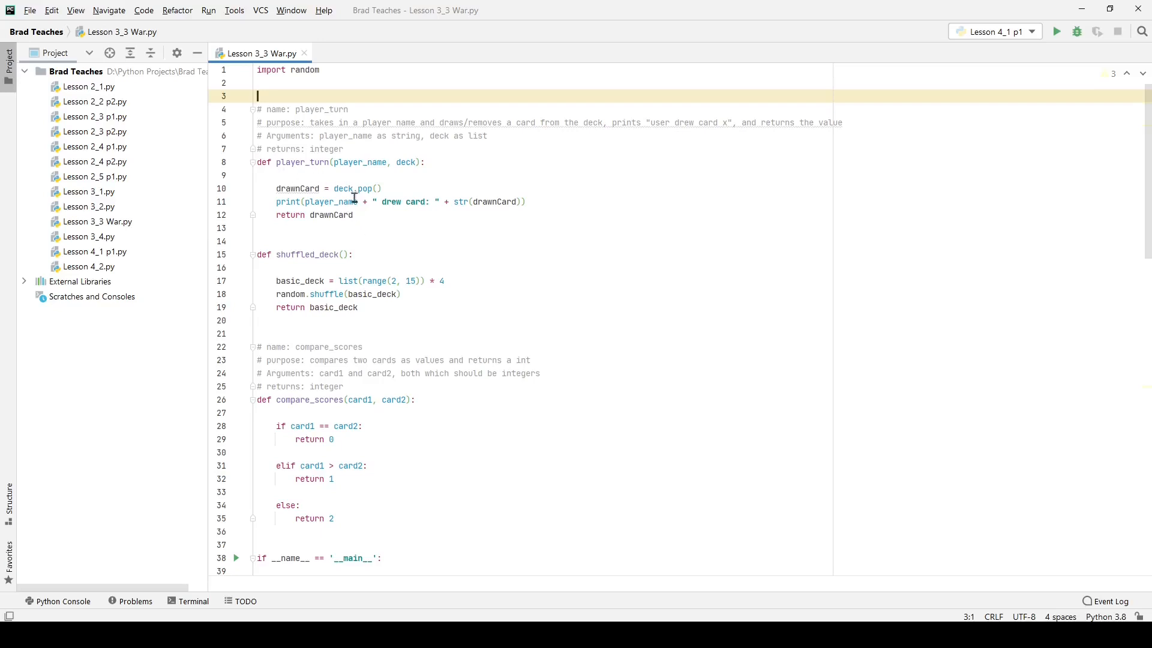
triple_click(288, 70)
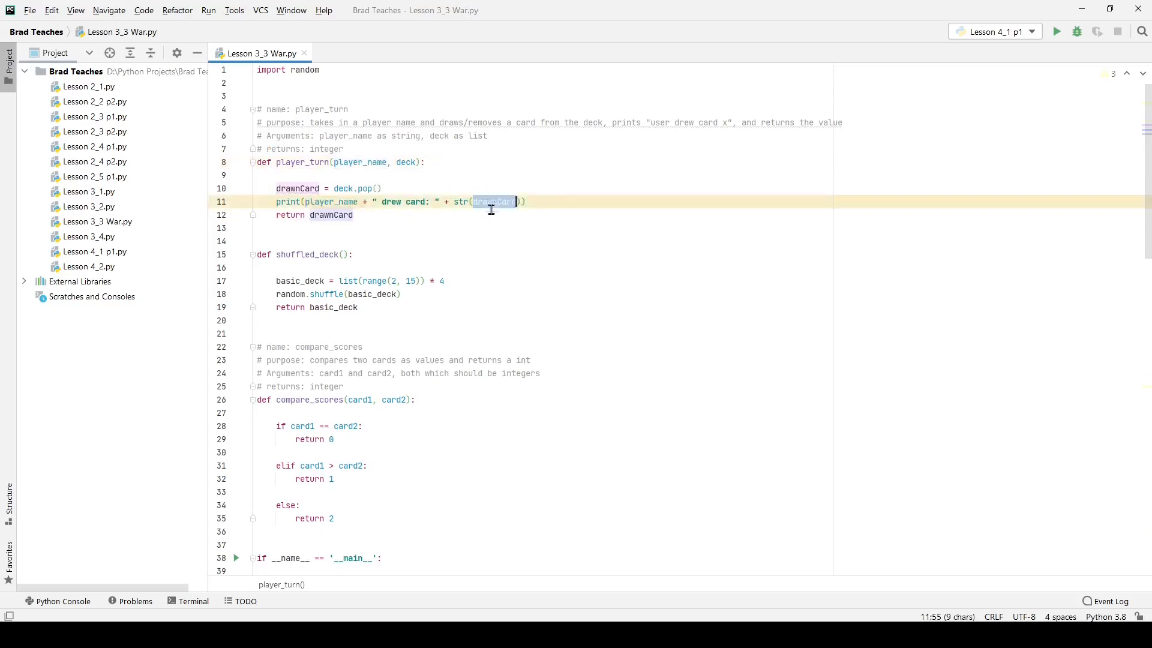
Walk through the deck setup code, marking individual lines as they are discussed
scroll("down", 3)
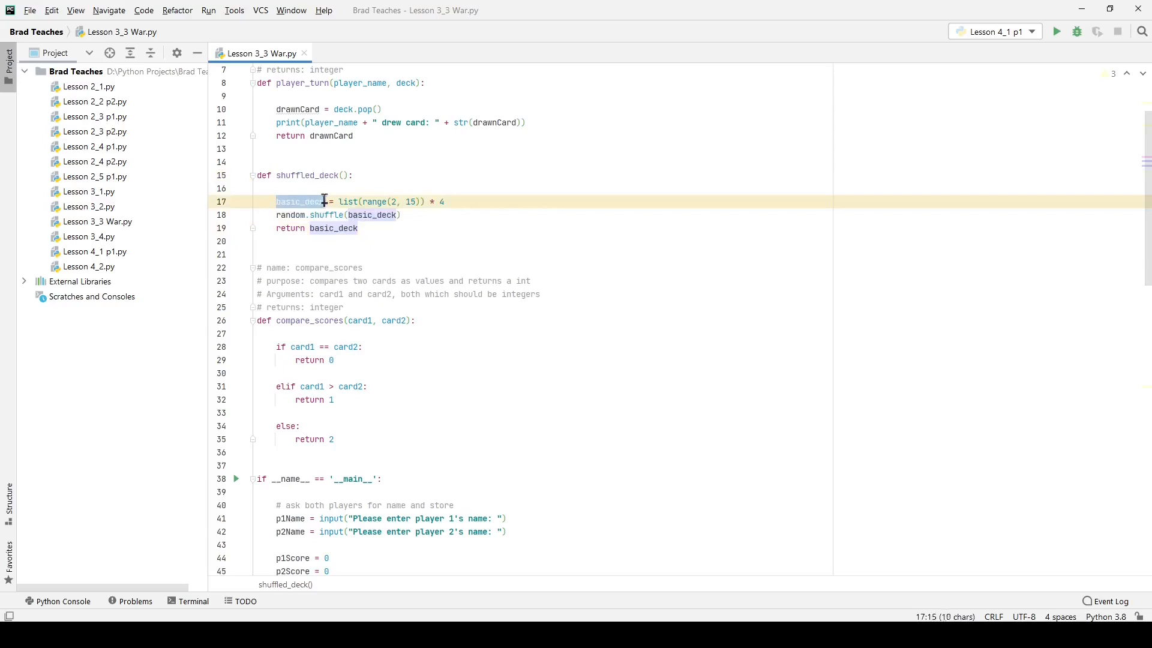
left_click(343, 202)
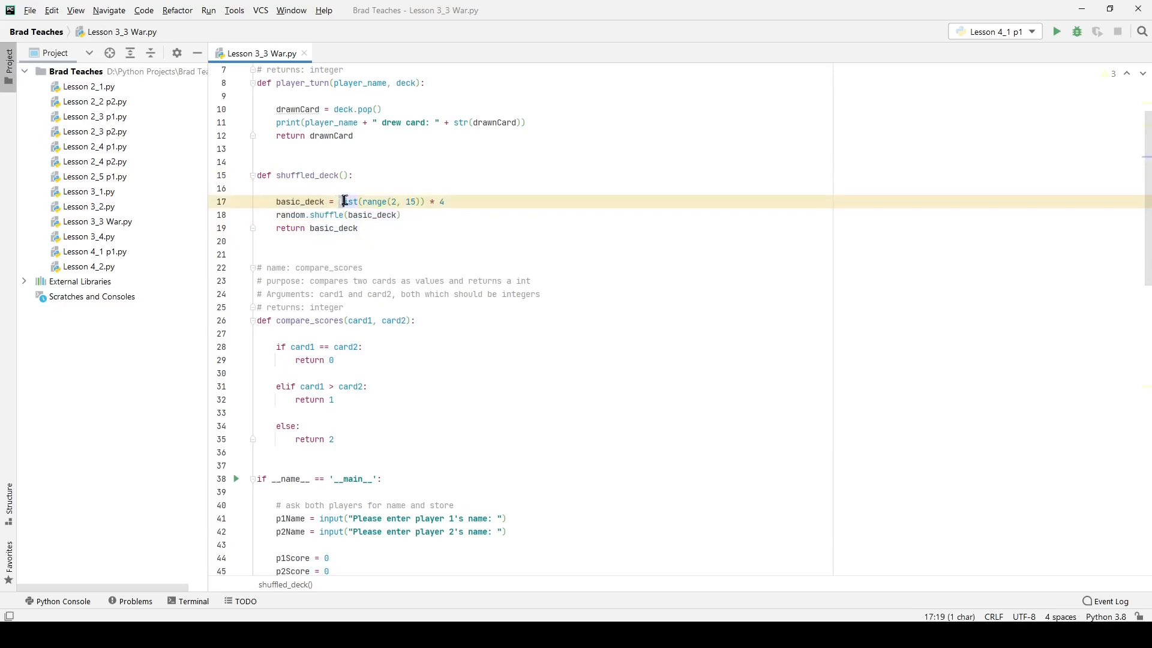
double_click(348, 201)
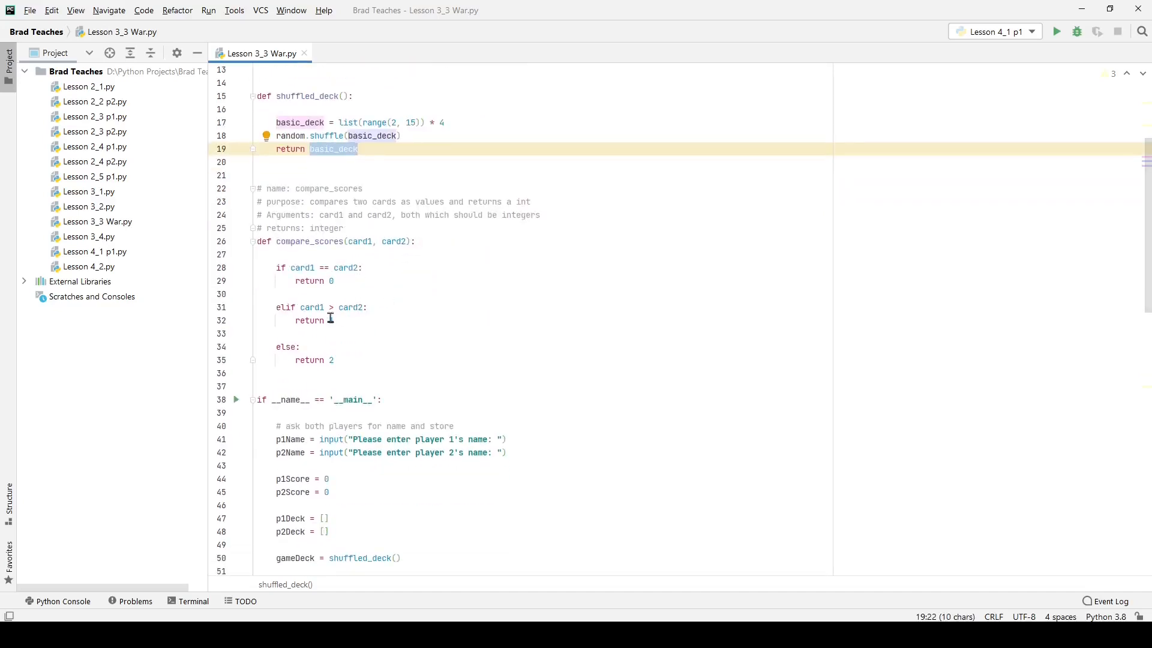
type("1")
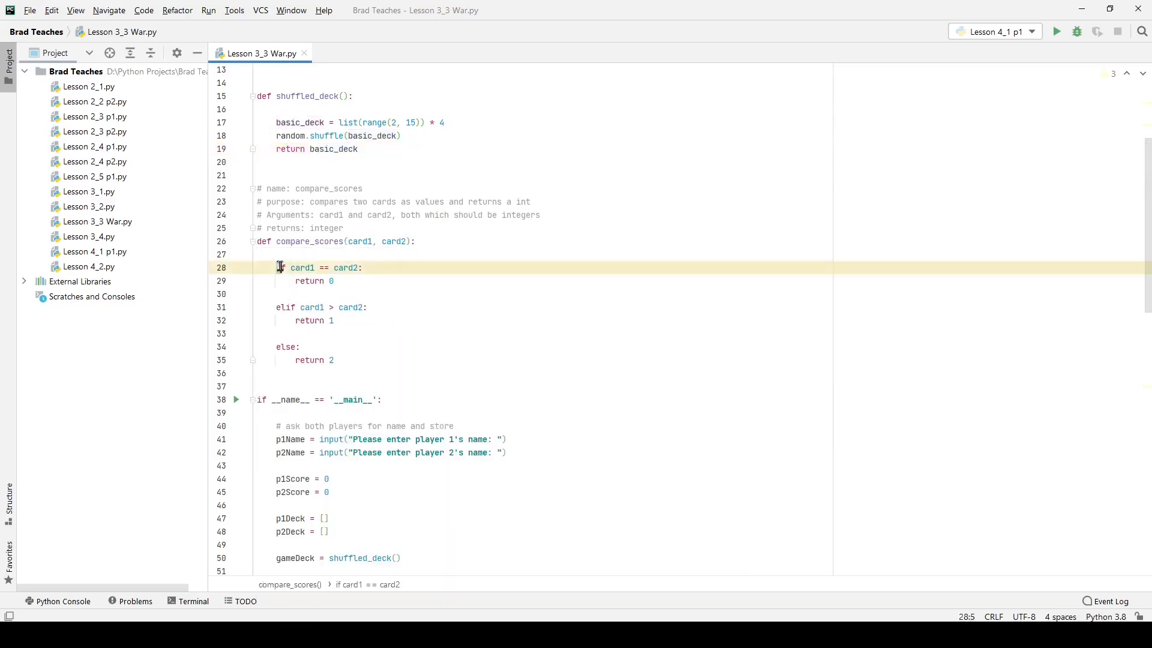
left_click_drag(280, 267, 293, 320)
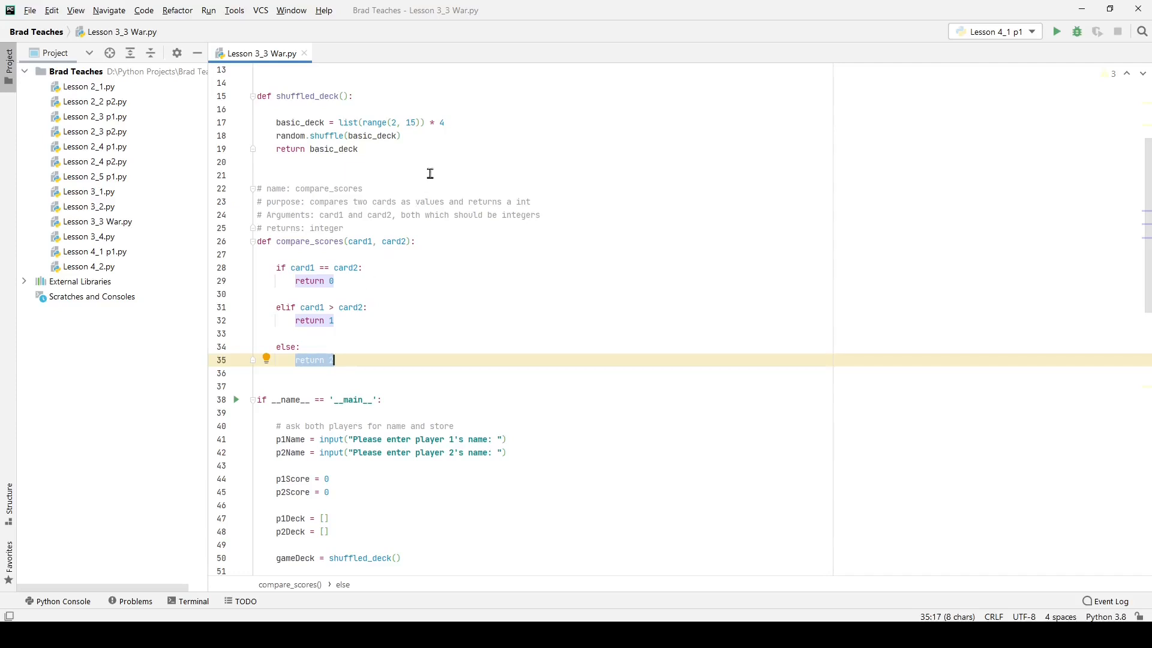
mouse_move(391, 323)
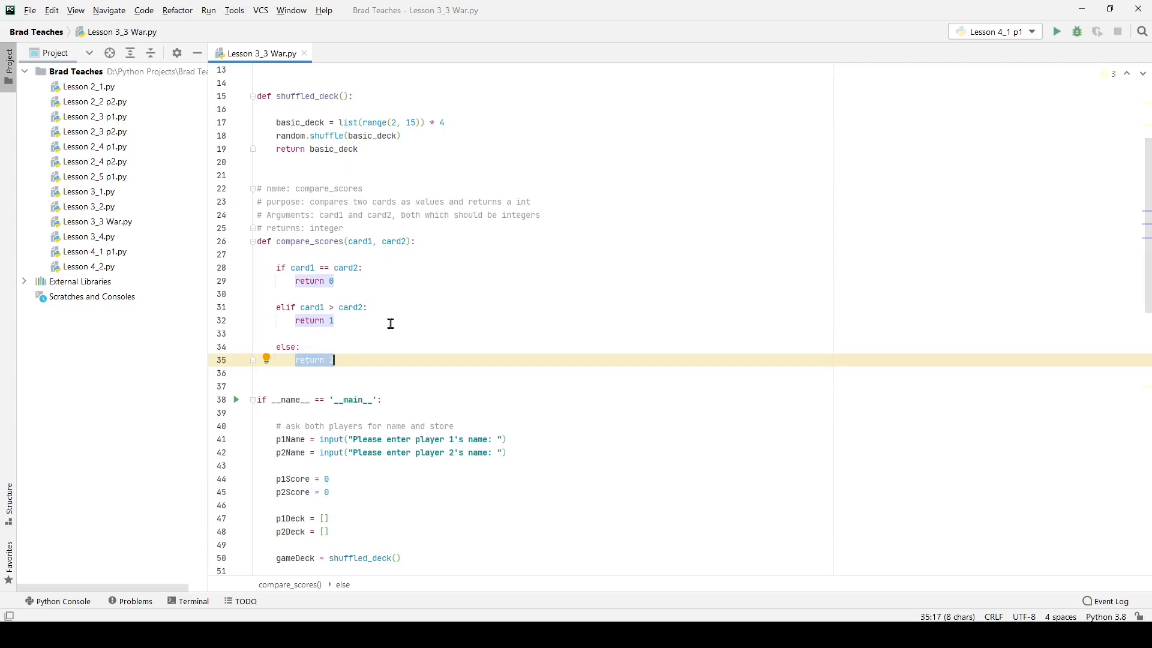
scroll("down", 3)
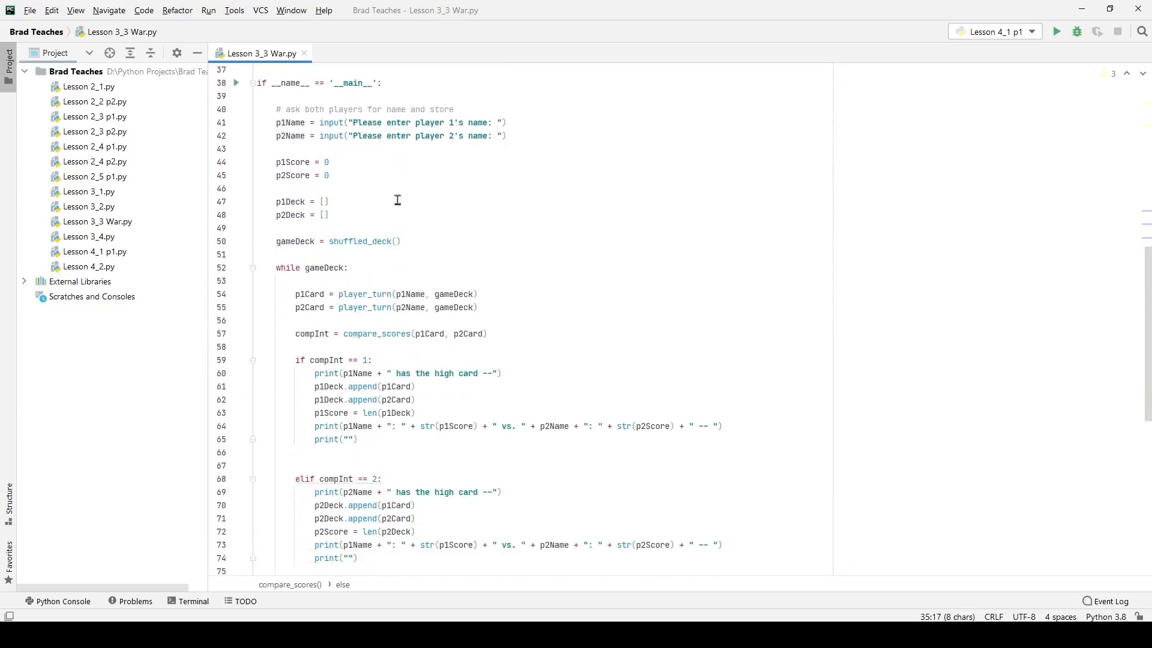
left_click(257, 82)
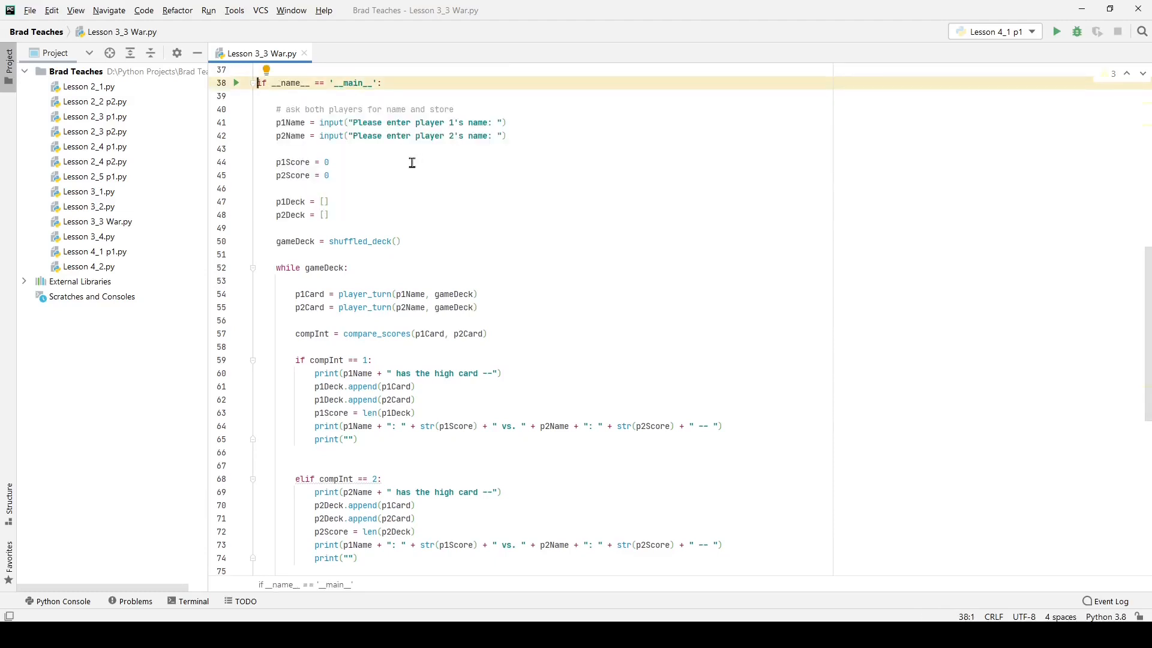
mouse_move(275, 109)
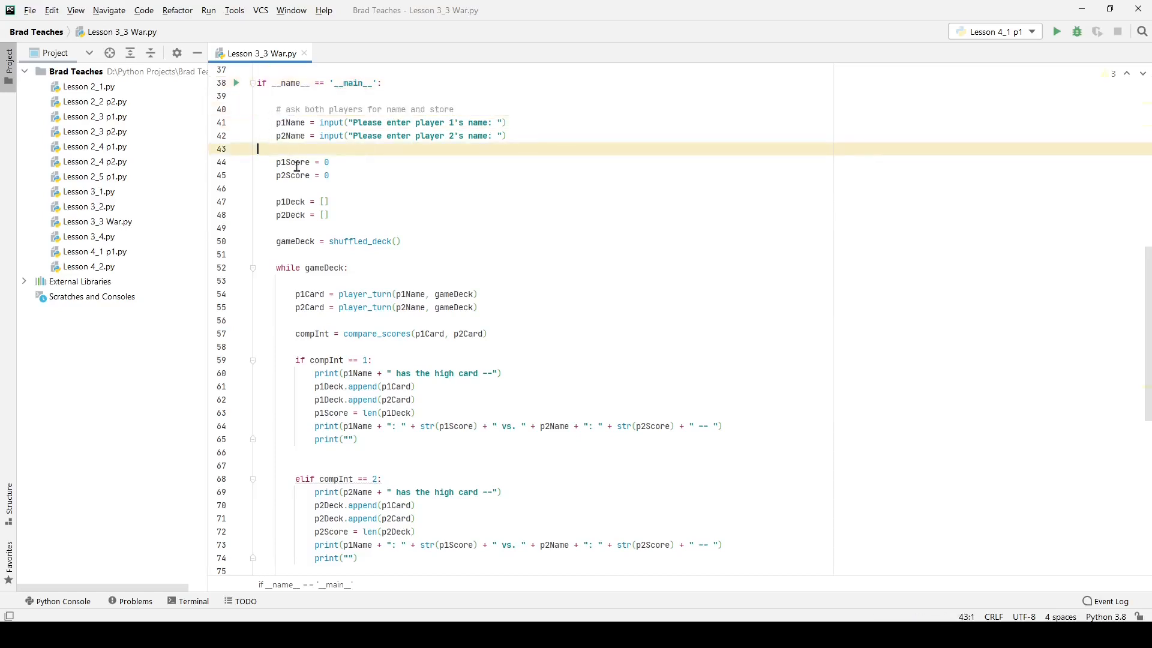
mouse_move(268, 152)
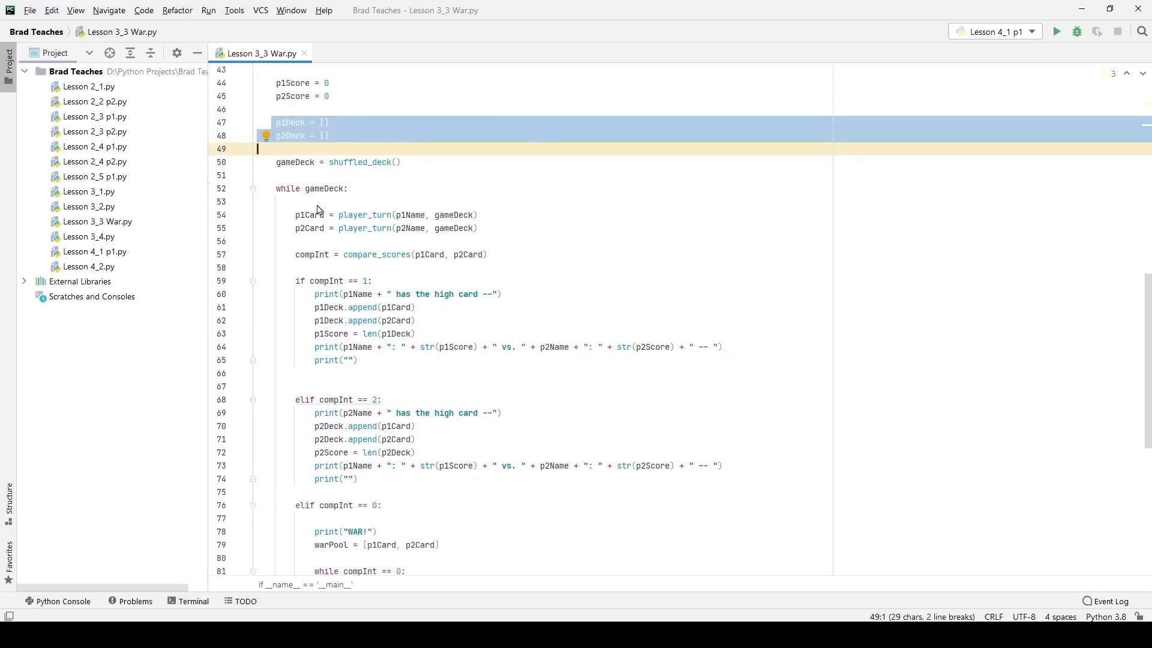
Highlight shuffled_deck's shuffle and return lines, then the while gameDeck loop condition
scroll("down", 3)
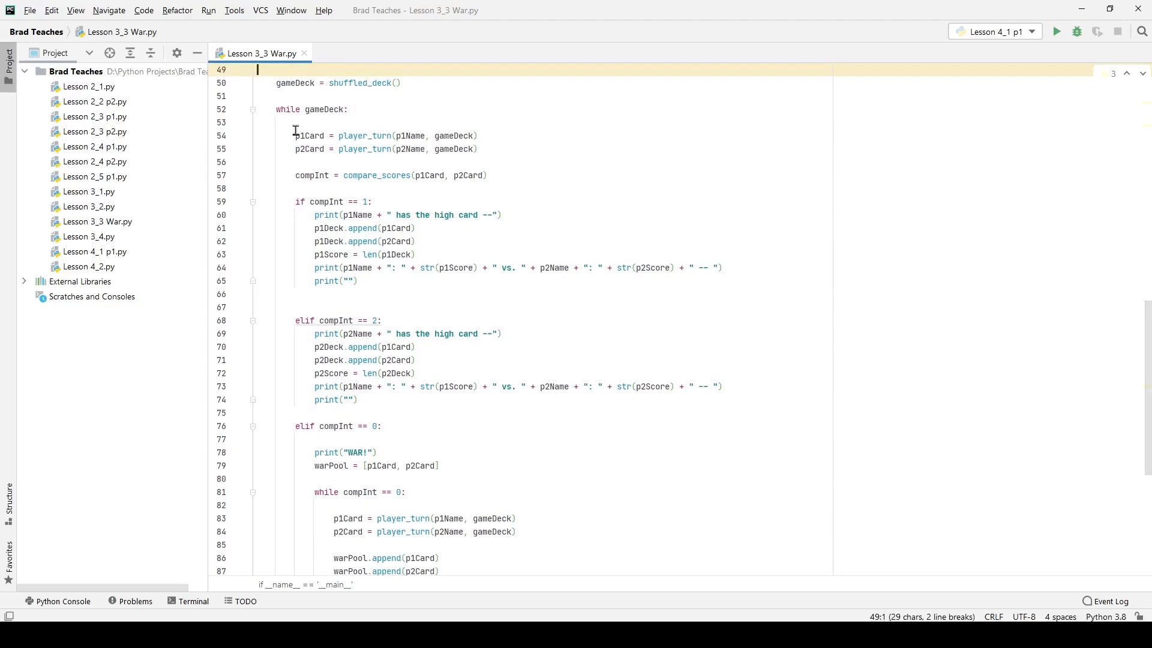
mouse_move(285, 109)
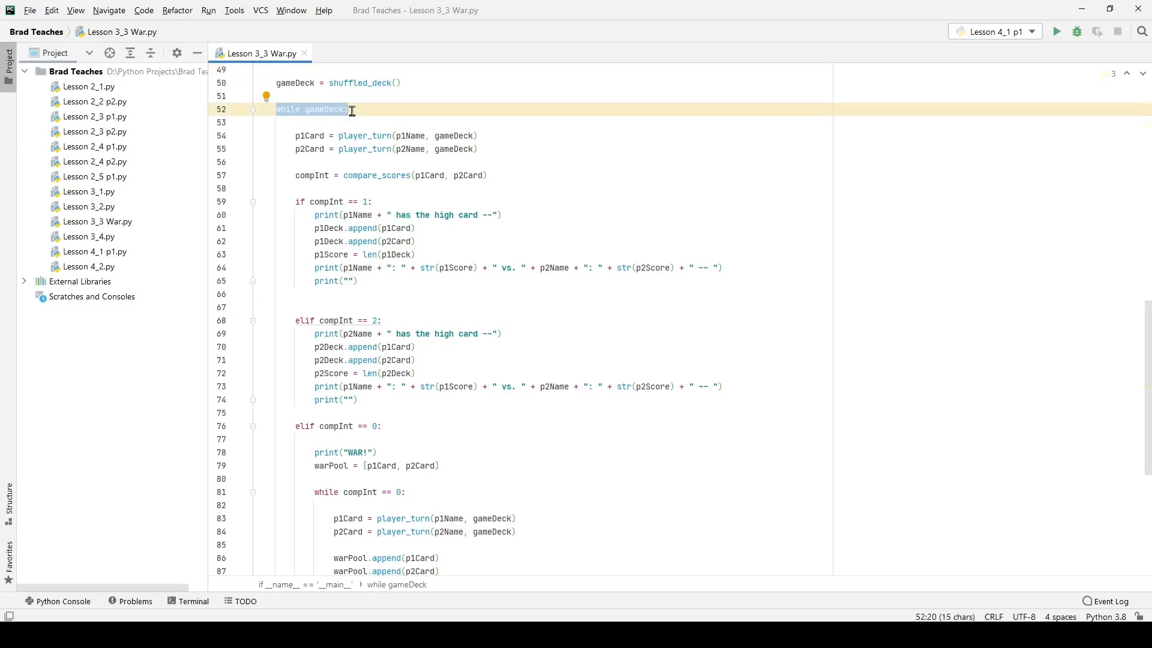
left_click(351, 110)
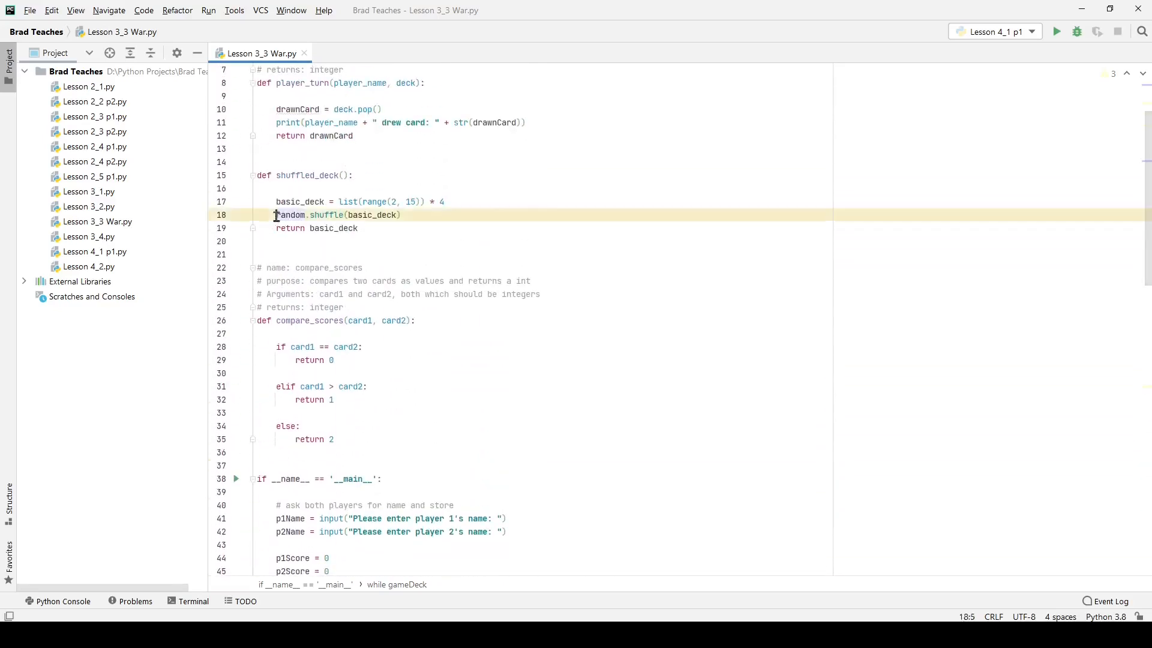
left_click_drag(276, 214, 357, 228)
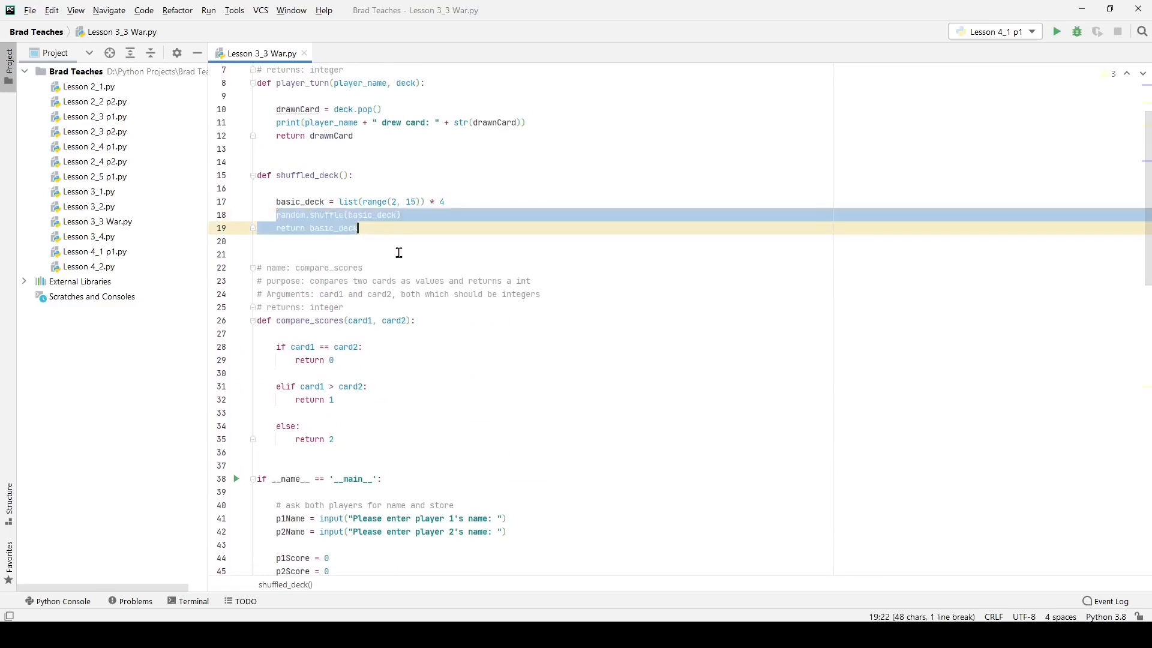
scroll("down", 3)
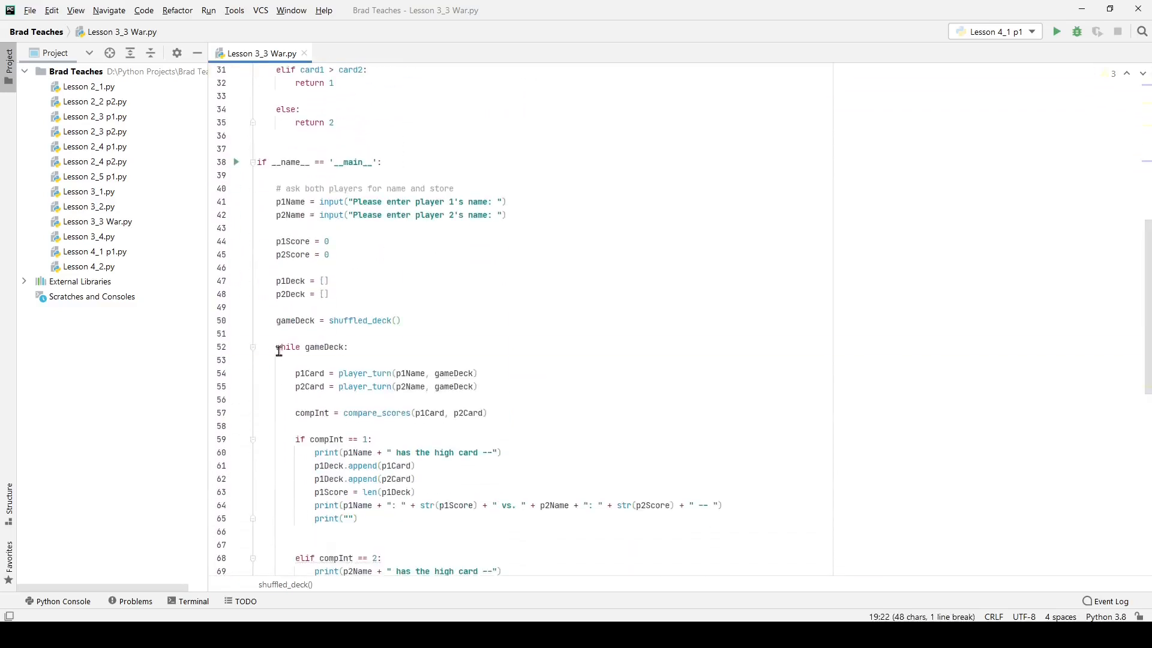
double_click(288, 347)
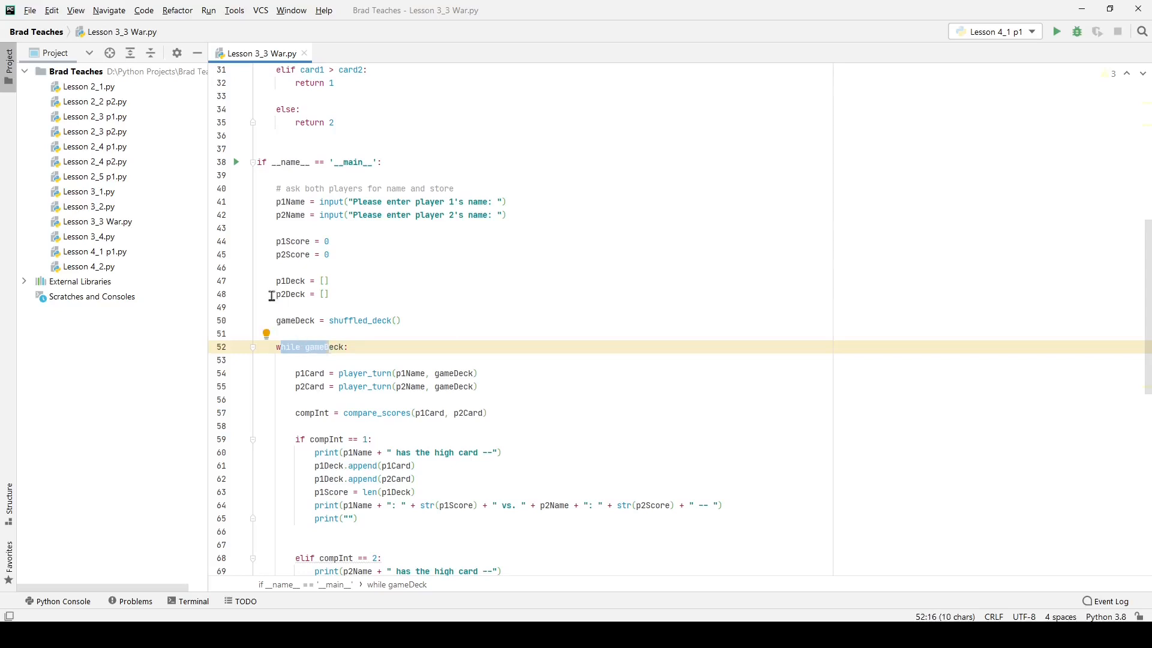
mouse_move(271, 255)
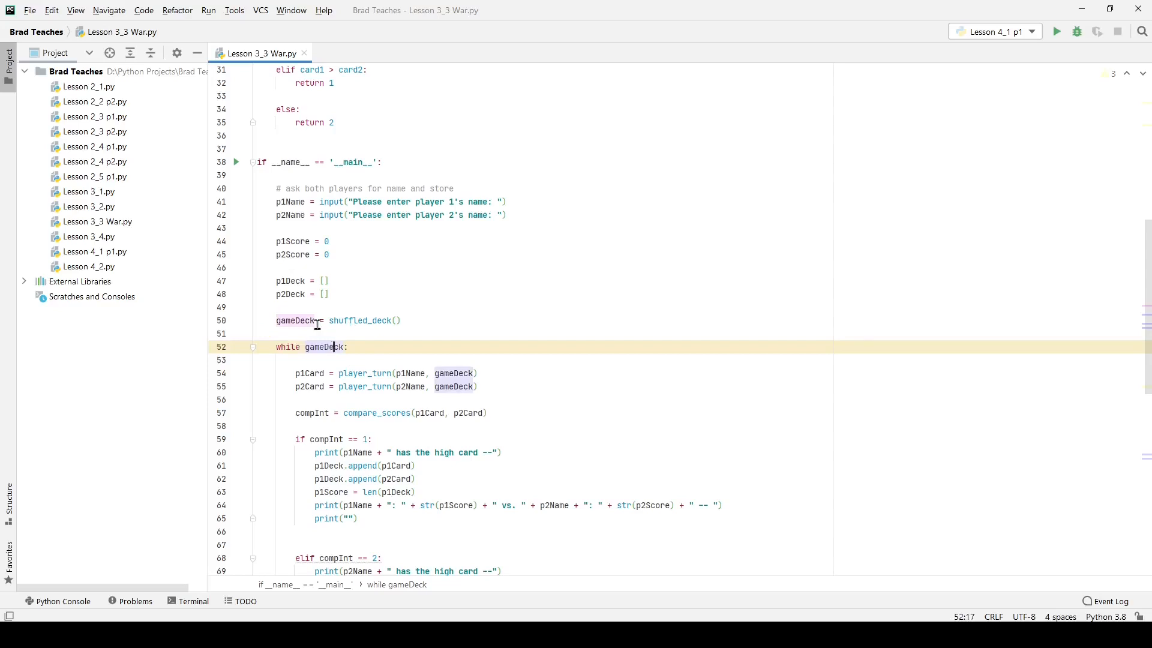
mouse_move(295, 321)
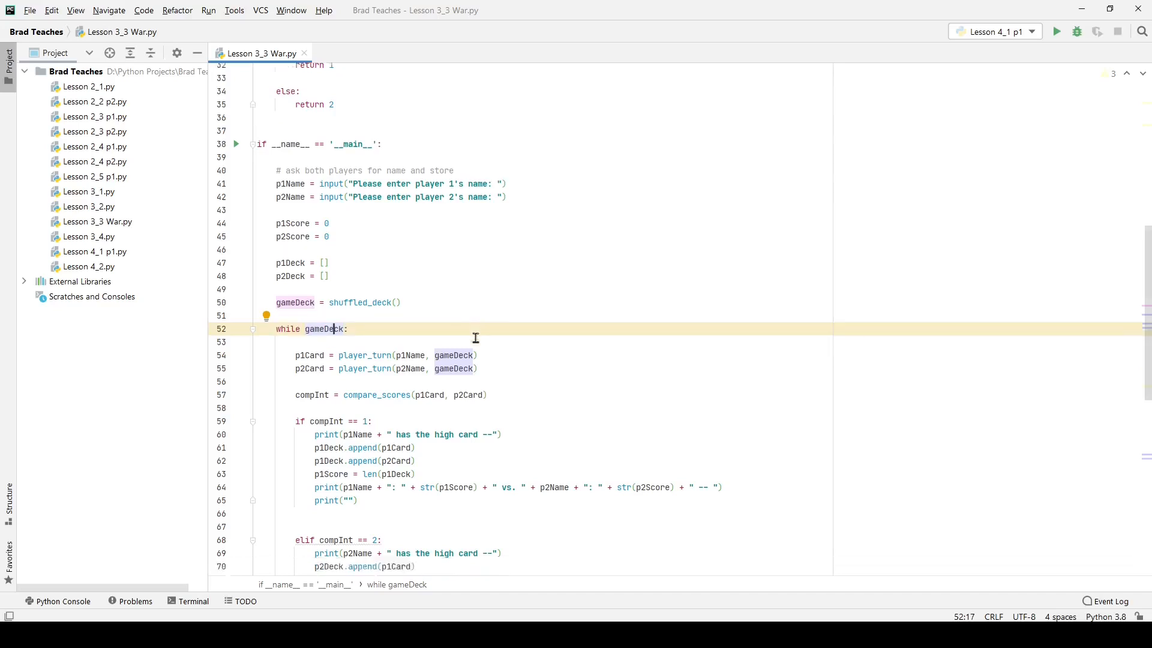
Mark the compInt == 1 check and the player-one-wins branch adding both cards to p1Deck
scroll("down", 3)
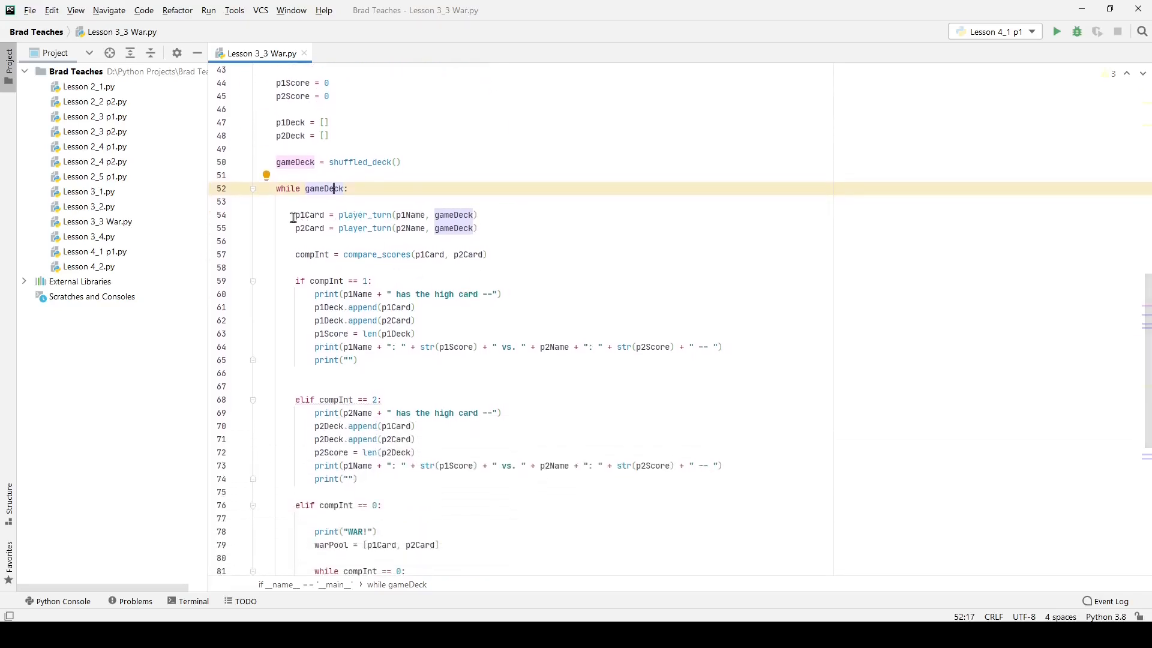
double_click(365, 215)
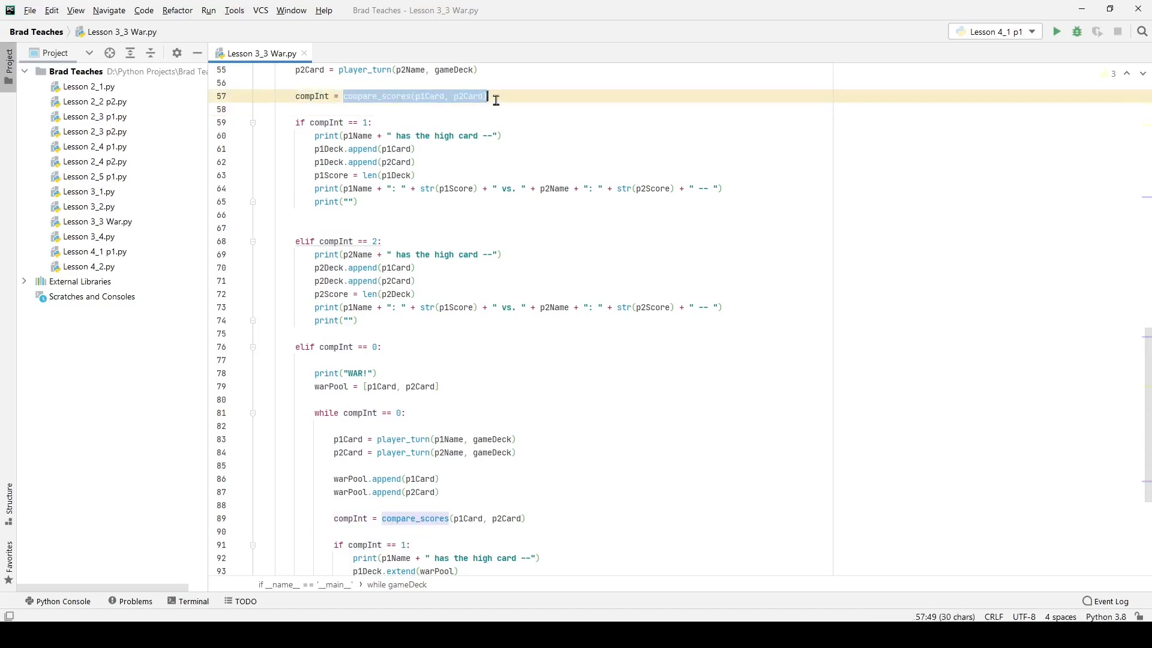
mouse_move(590, 96)
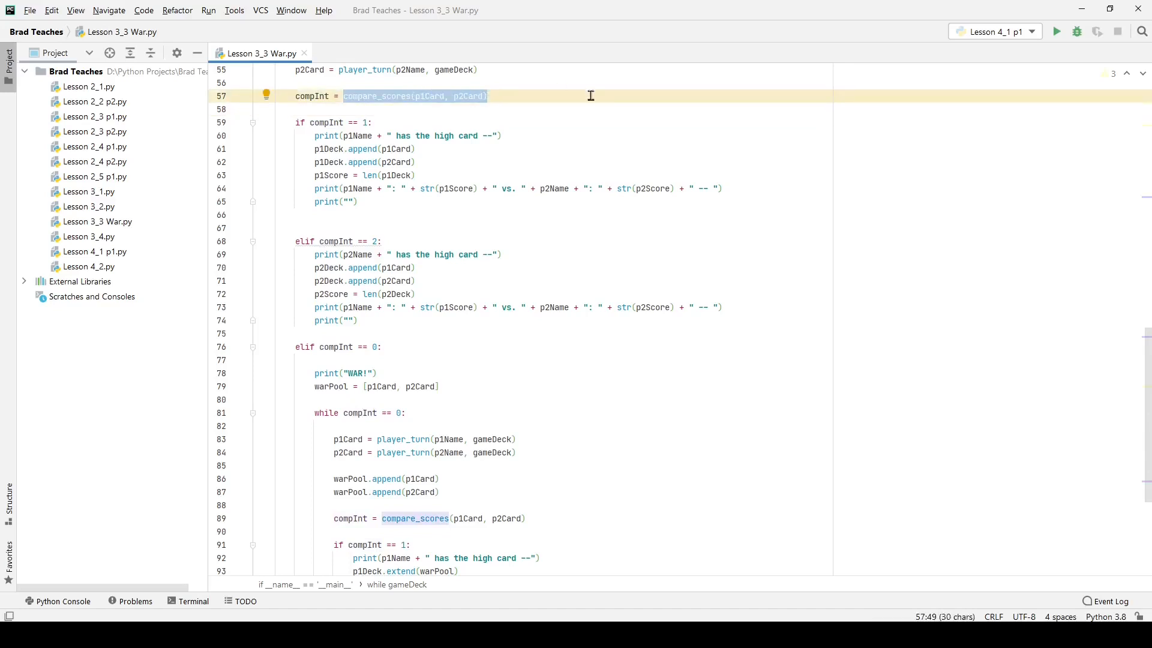
mouse_move(499, 75)
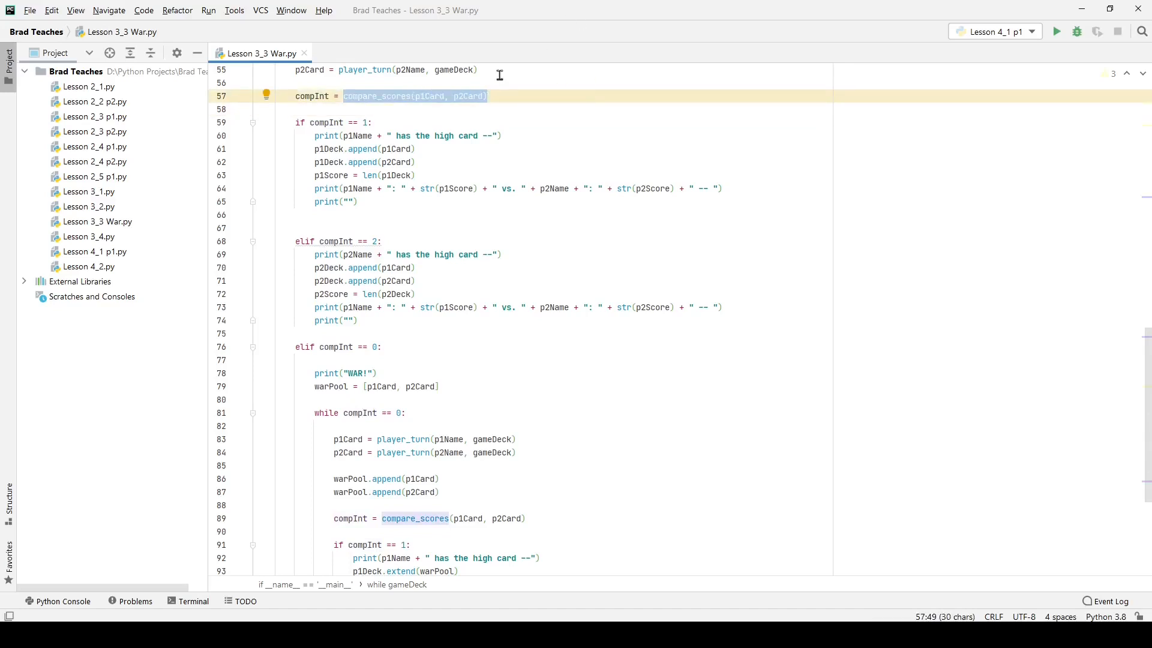
left_click(295, 123)
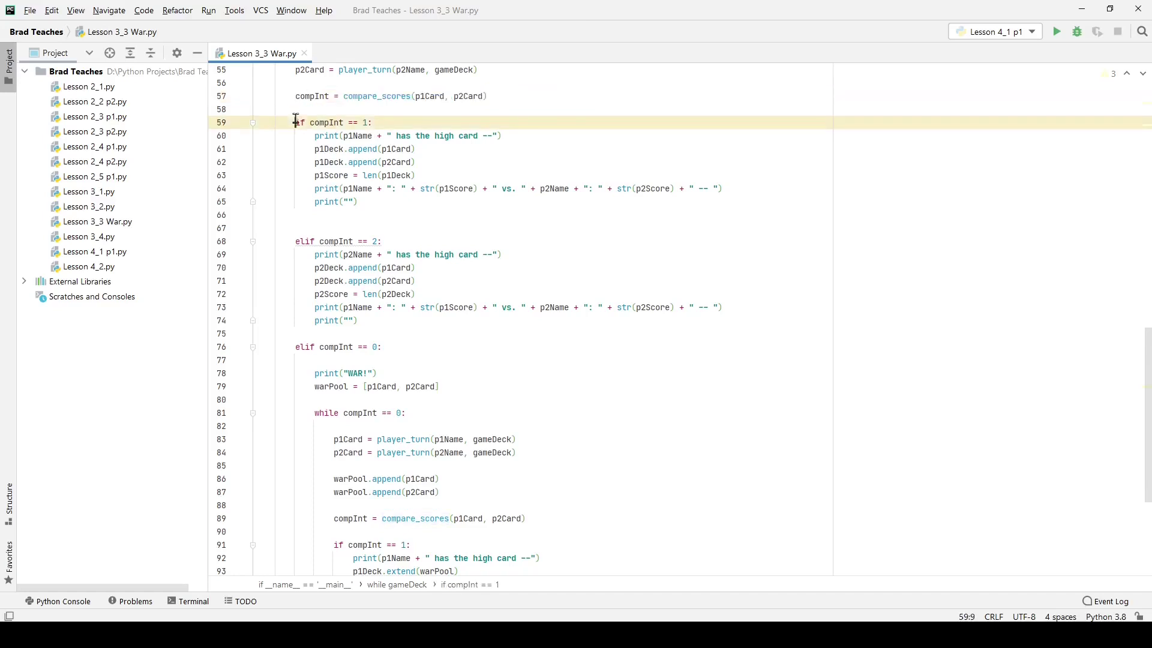
left_click_drag(295, 122, 357, 321)
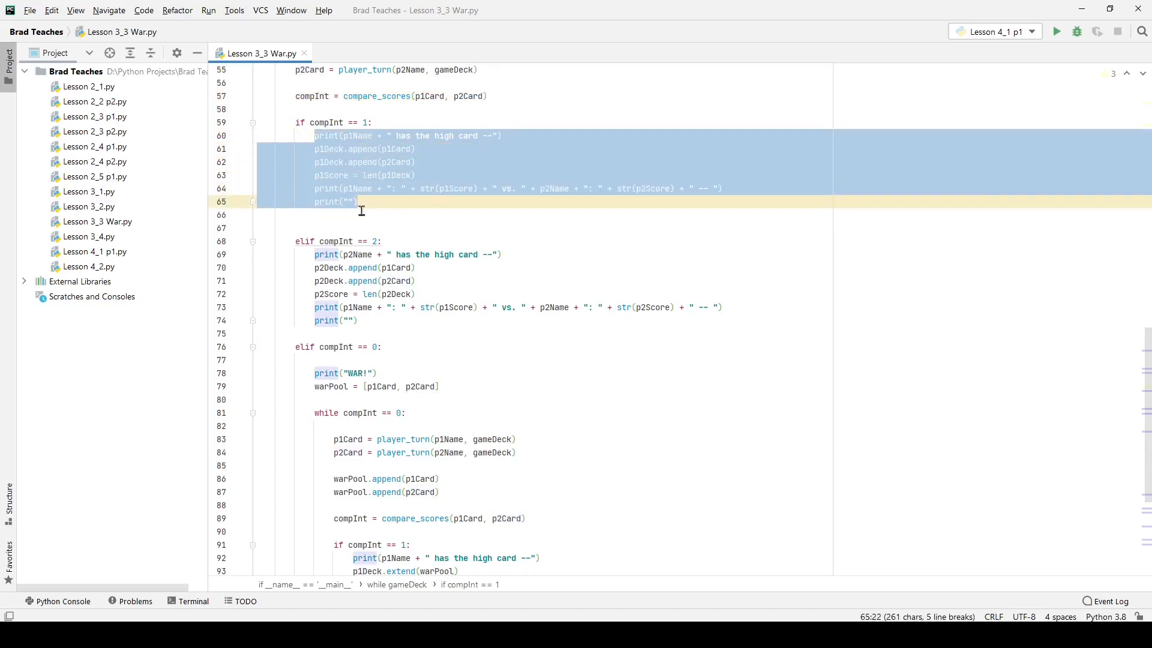
left_click(463, 136)
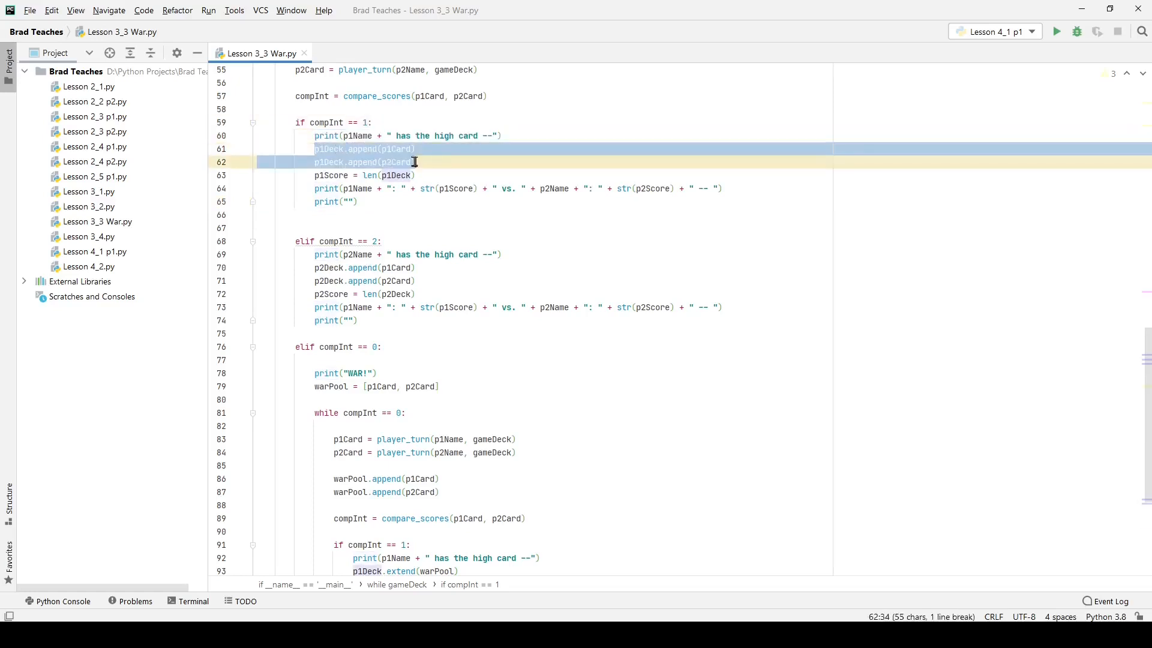
left_click(322, 175)
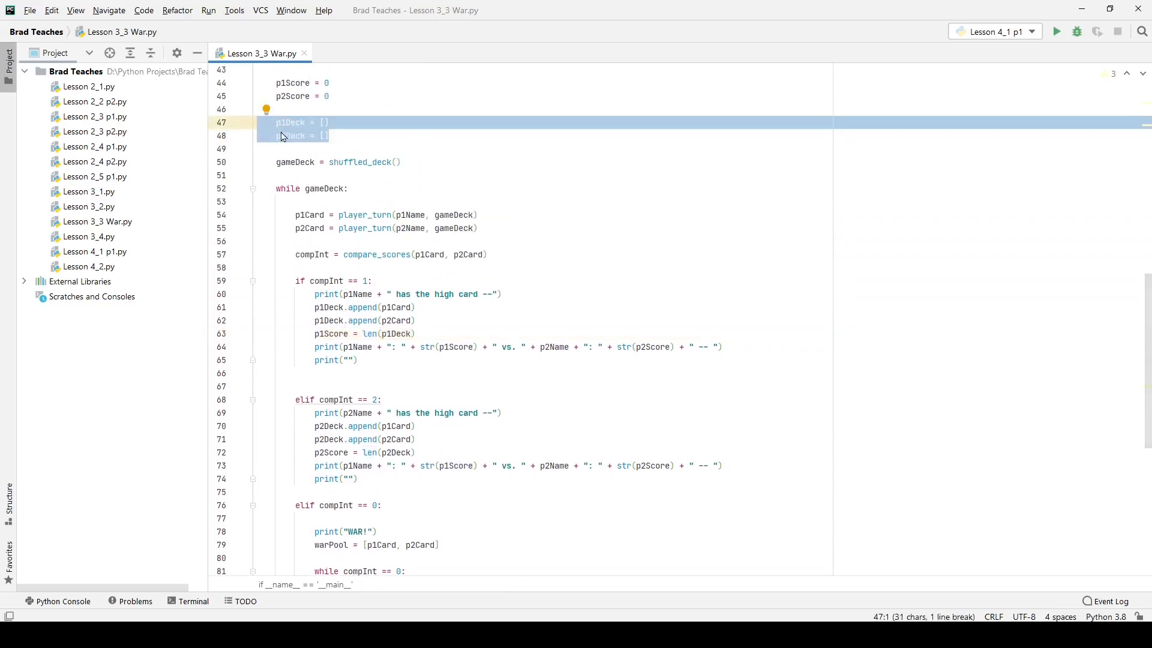
Re-mark the player-one-wins branch body, then move down to the WAR section
scroll("down", 3)
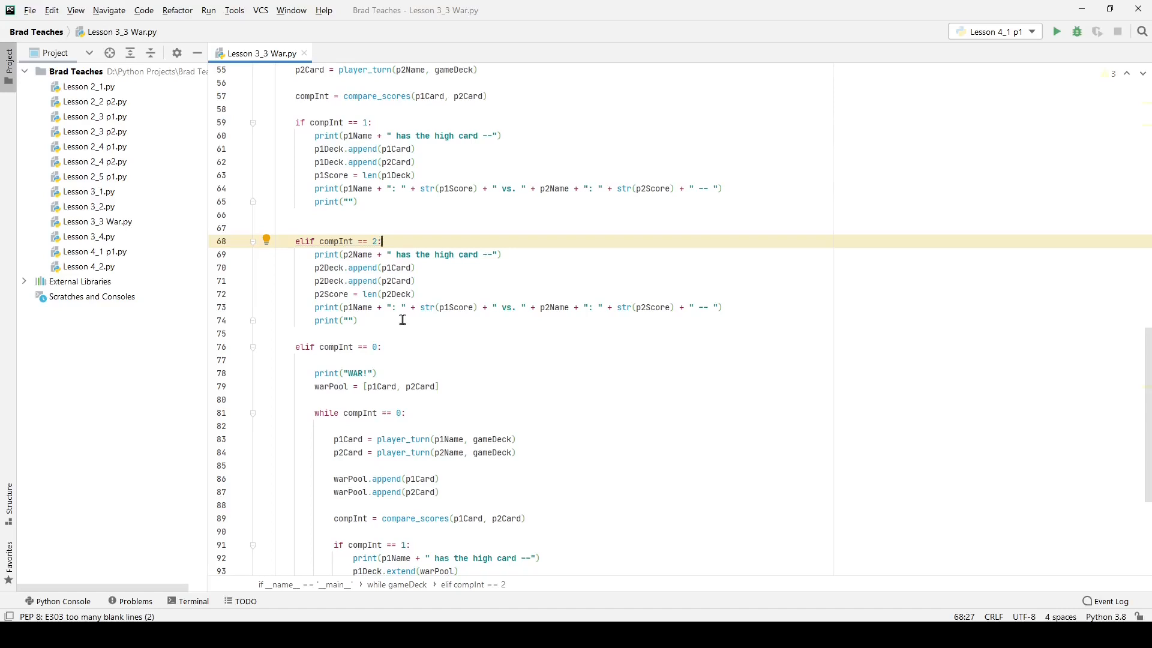
mouse_move(375, 255)
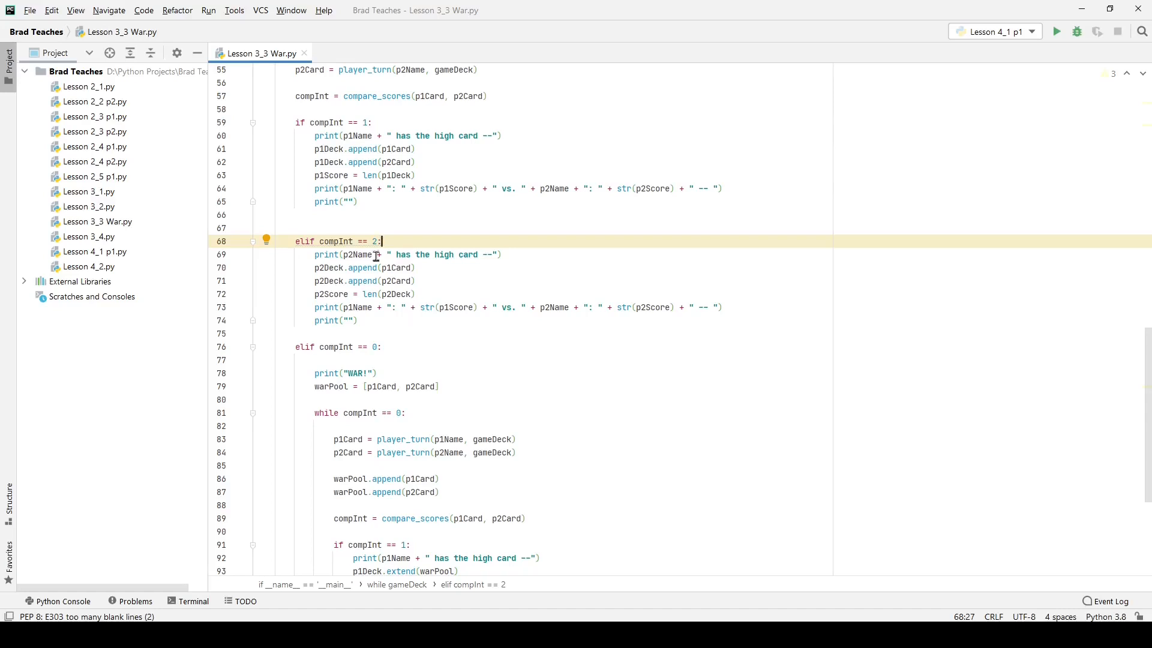
left_click_drag(315, 136, 350, 162)
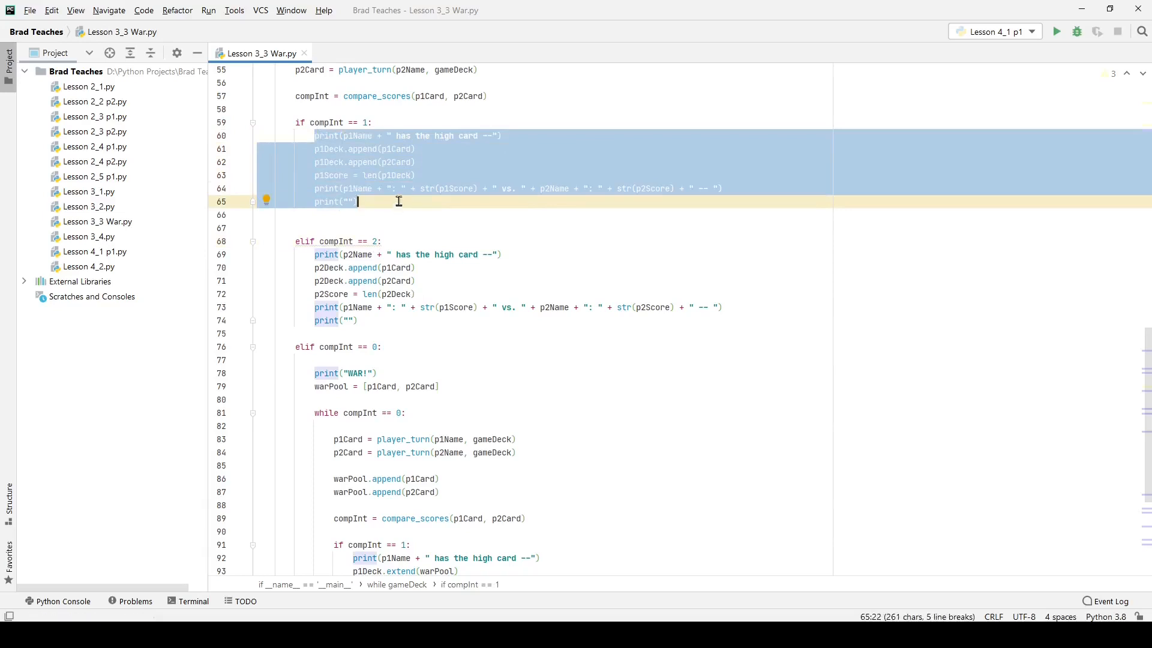
left_click(382, 180)
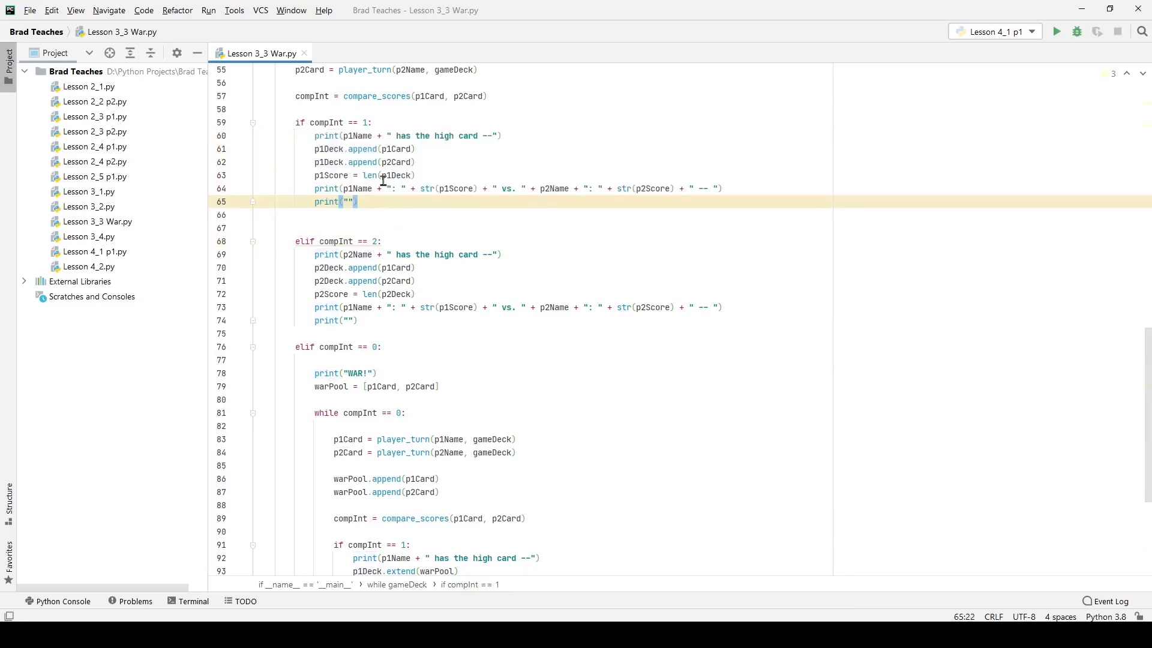
mouse_move(383, 175)
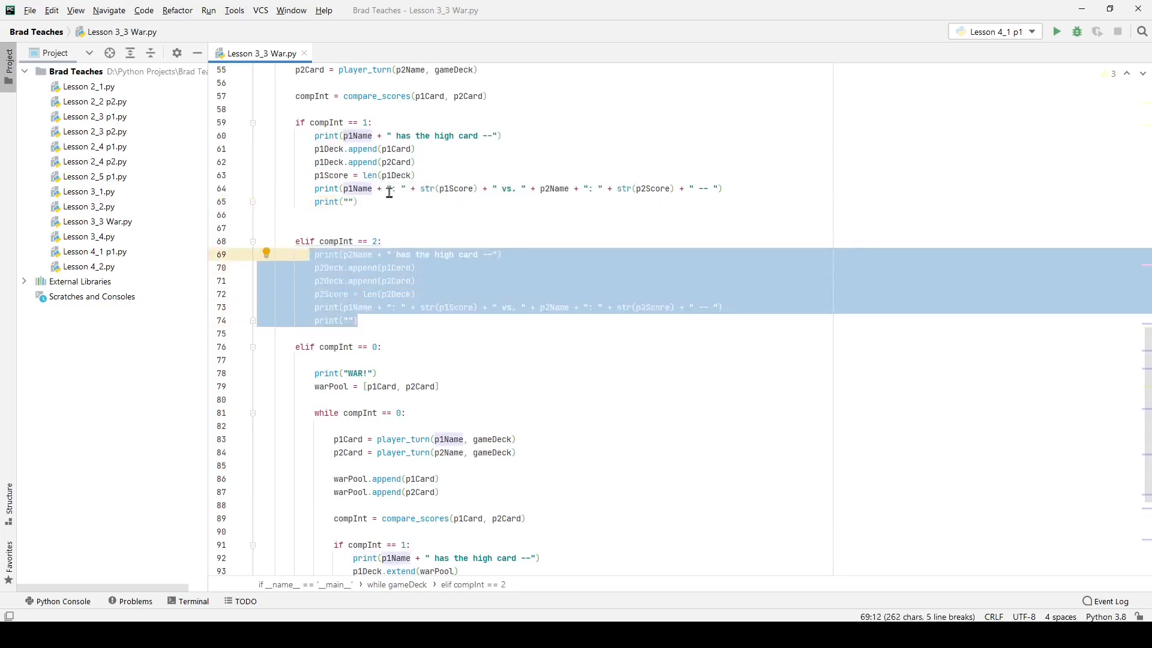
mouse_move(370, 176)
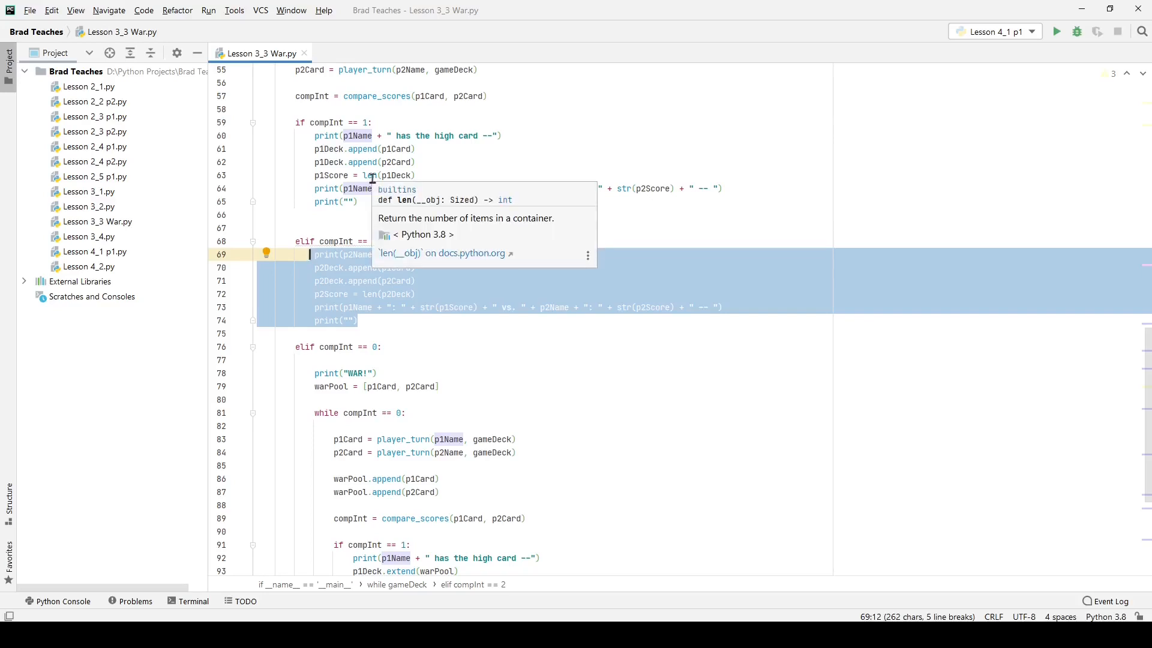
mouse_move(339, 216)
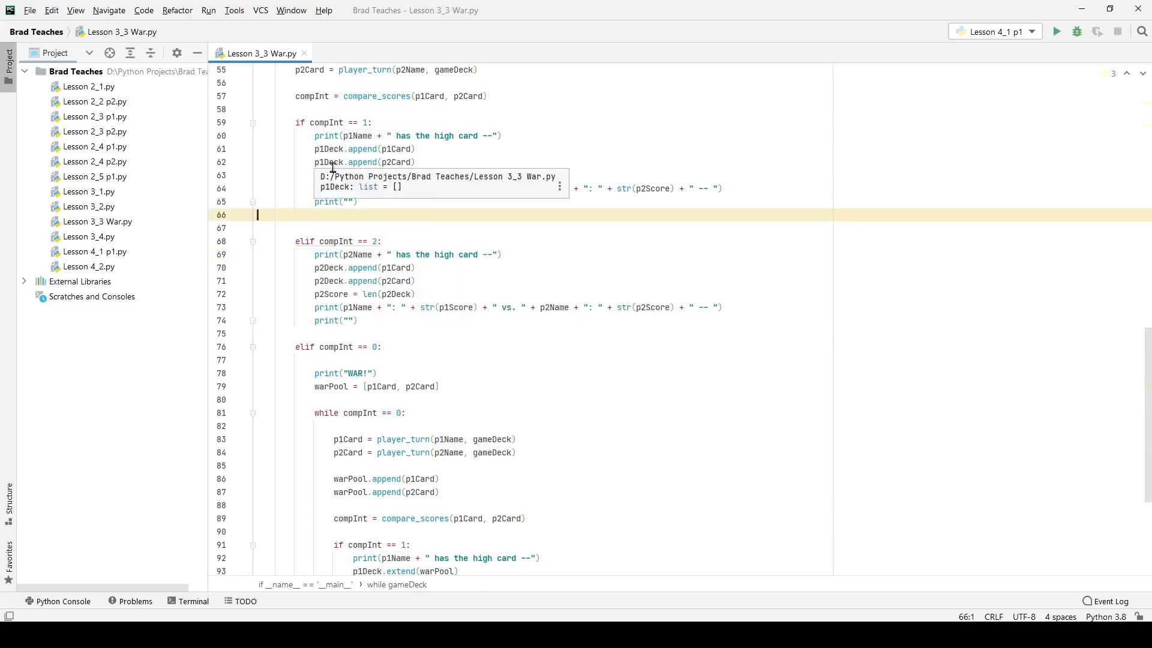
scroll("down", 3)
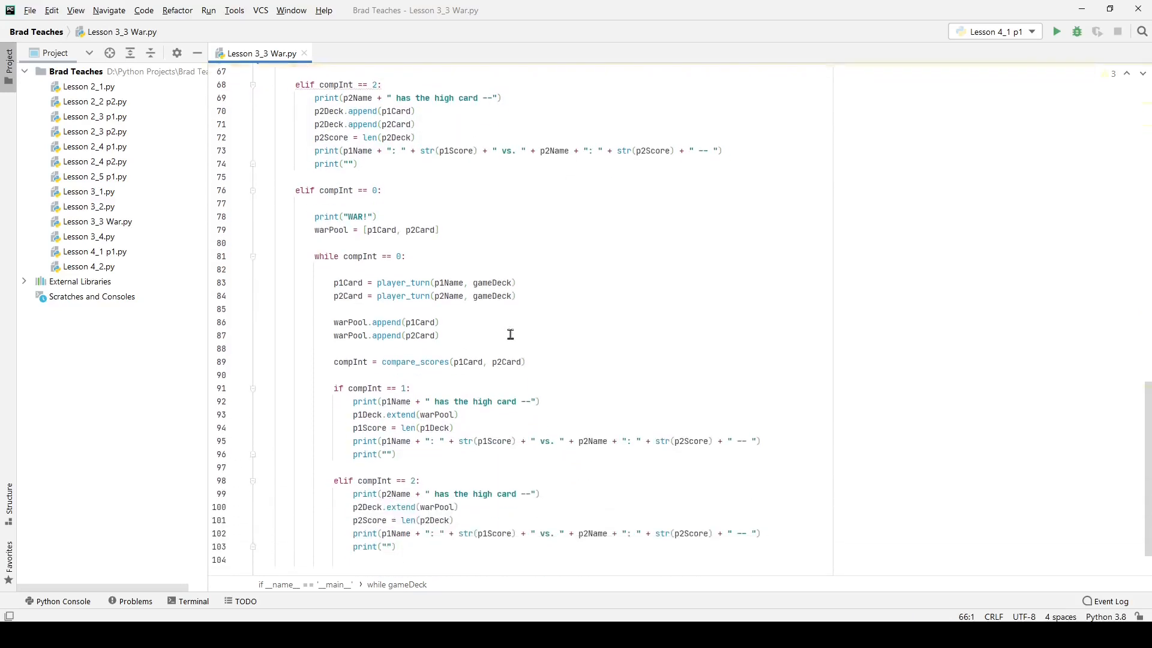
scroll("down", 3)
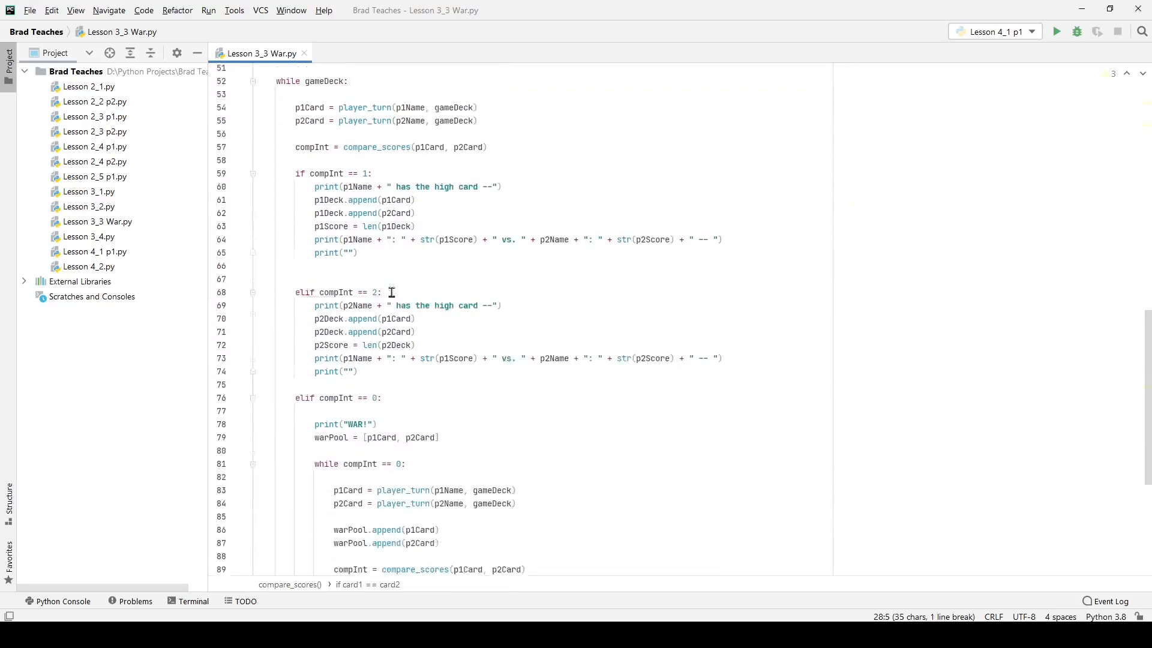
scroll("down", 3)
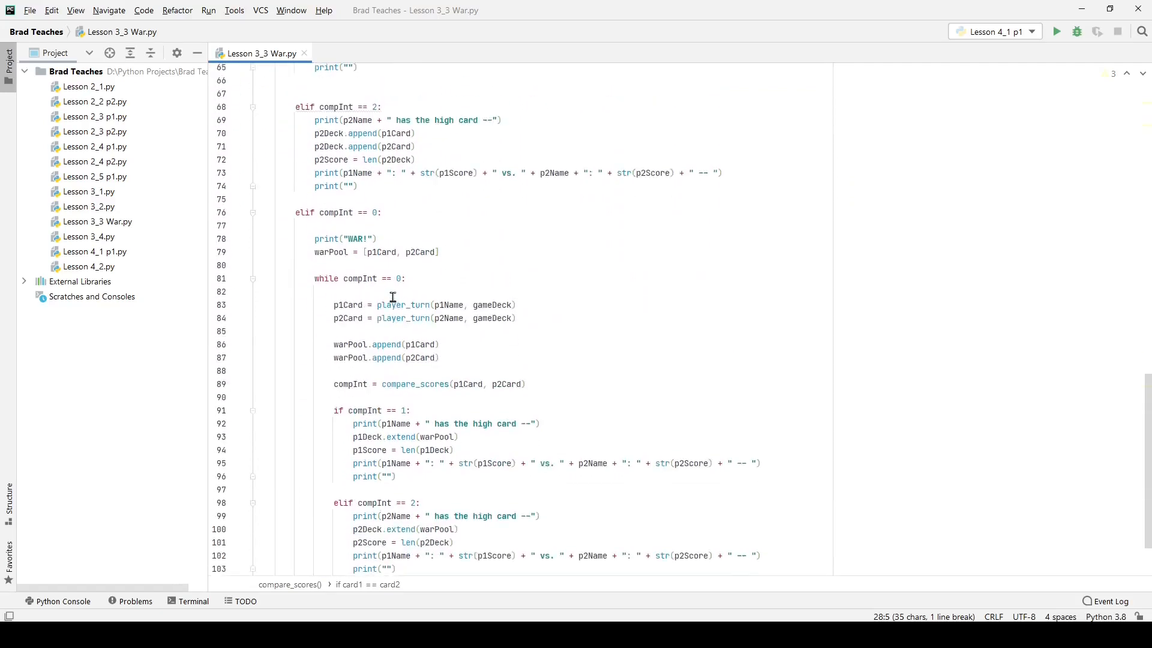
scroll("down", 3)
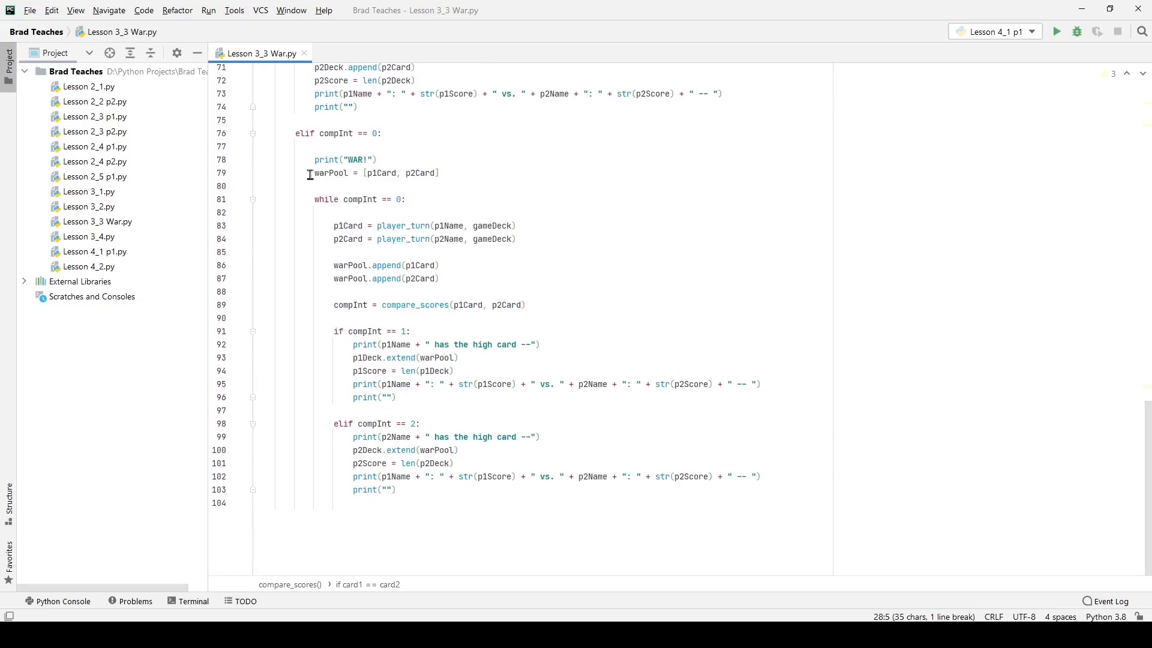
mouse_move(329, 173)
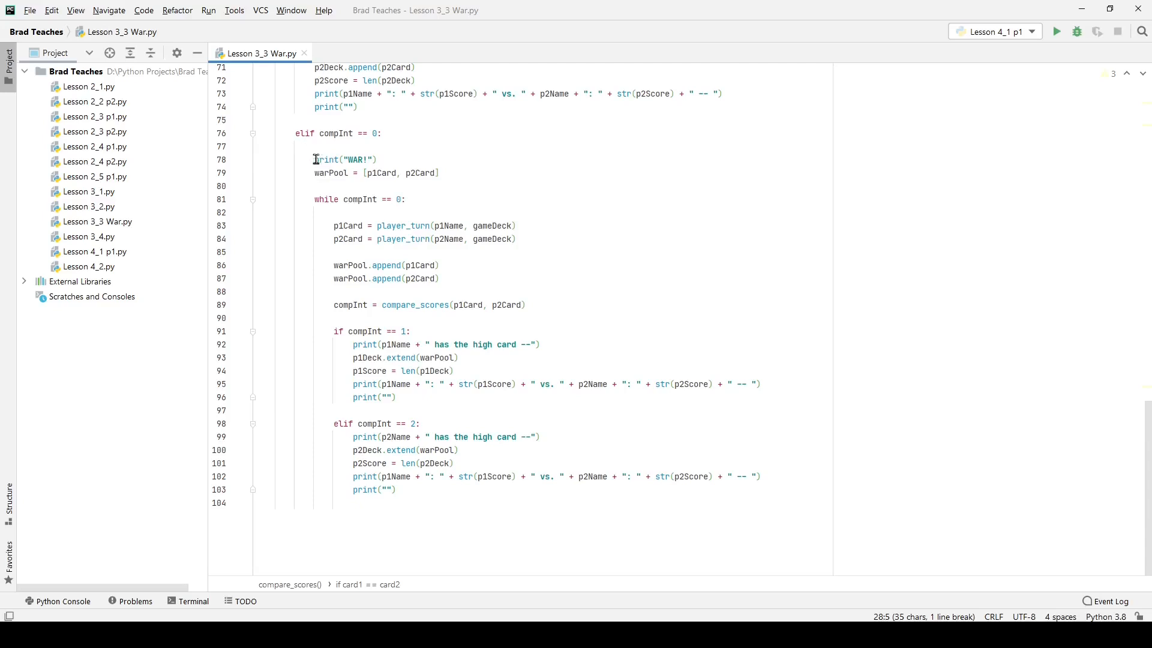
Point out the WAR announcement line and highlight the inner while compInt == 0 loop body
left_click(378, 159)
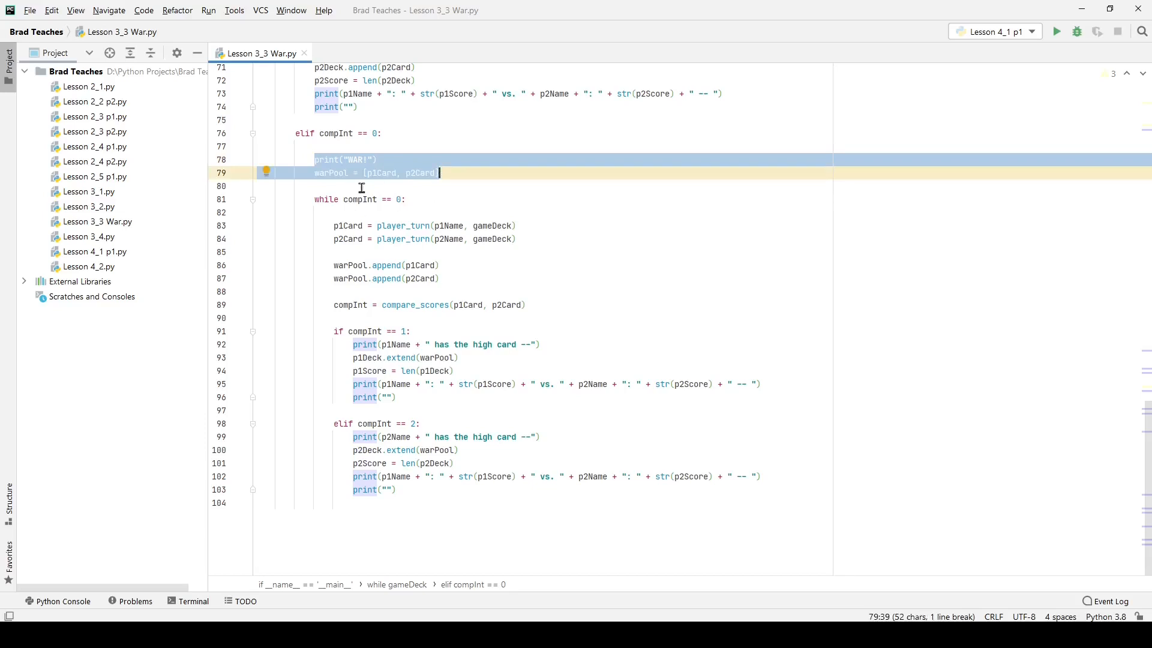
mouse_move(348, 191)
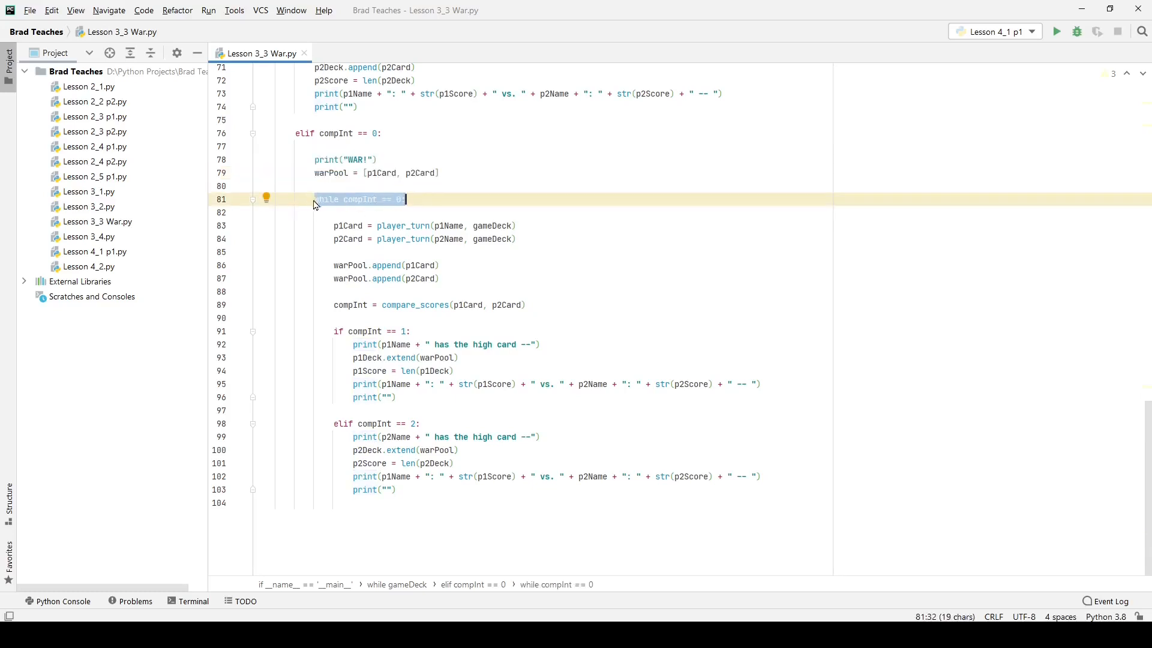
left_click(315, 200)
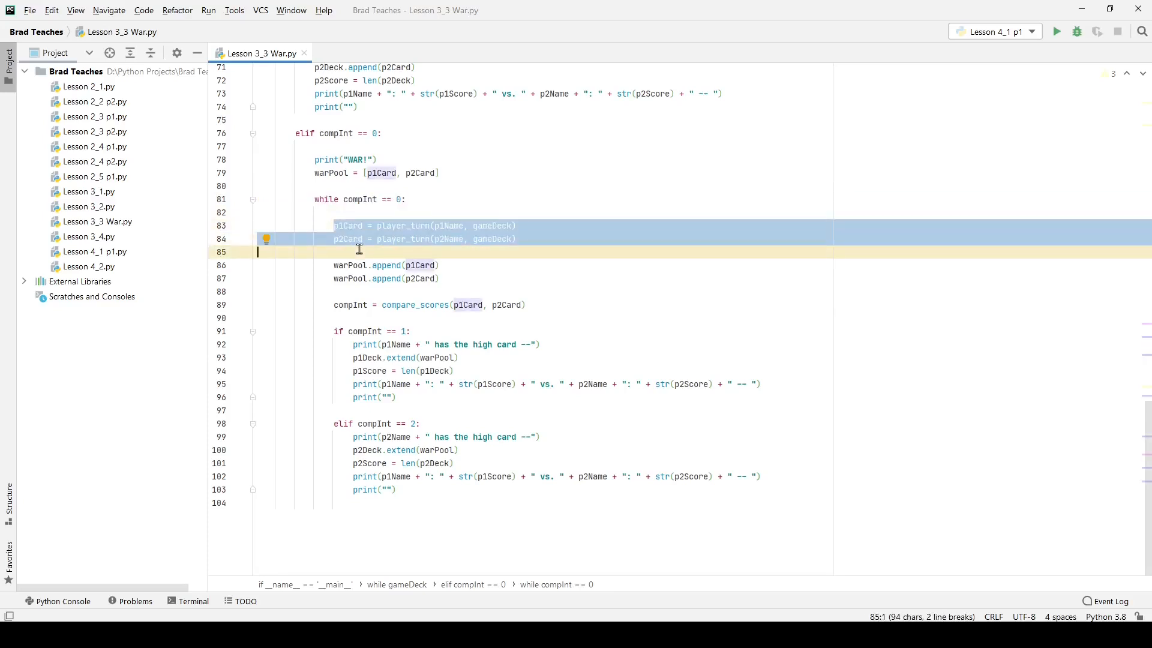
mouse_move(348, 252)
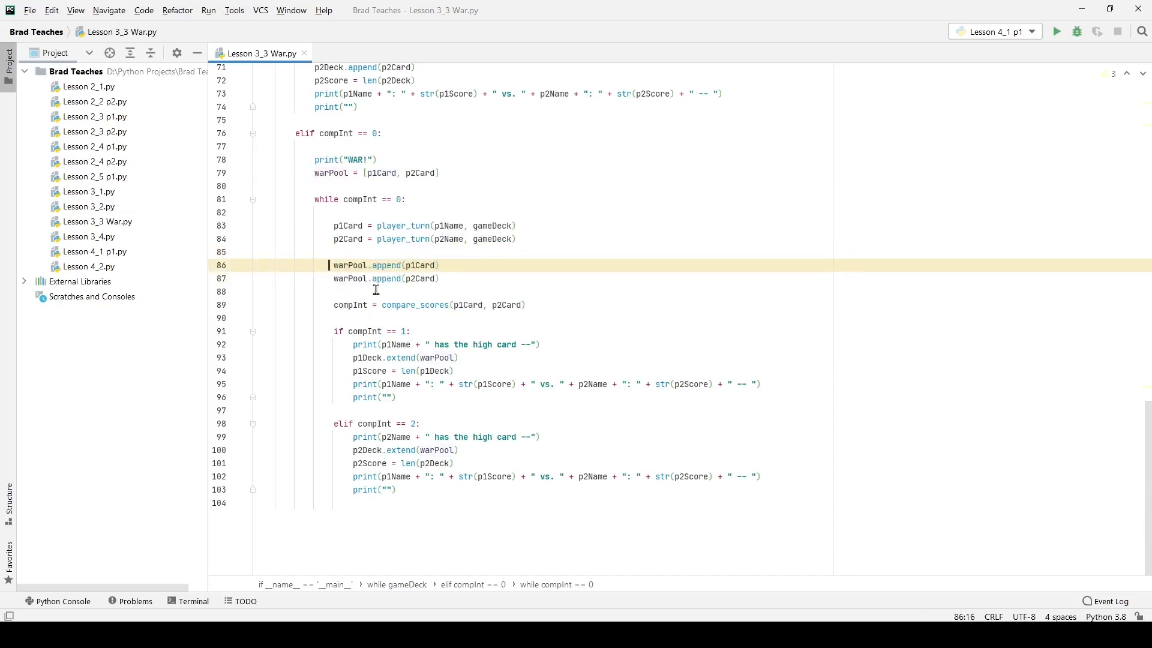
left_click(333, 305)
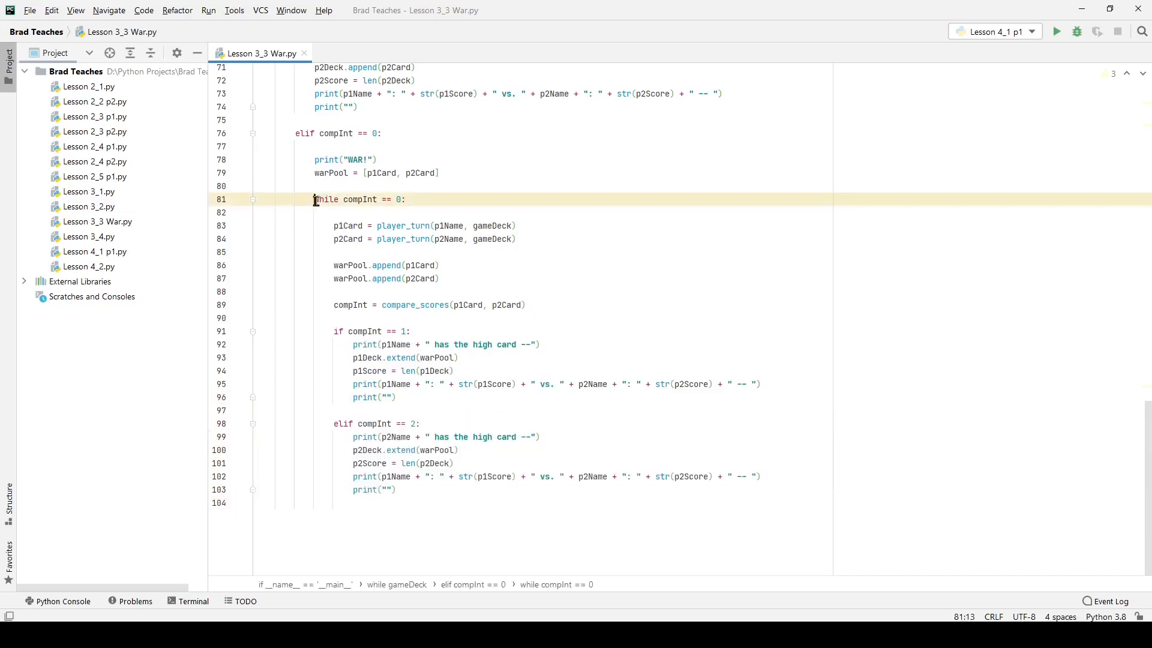
left_click_drag(314, 199, 334, 305)
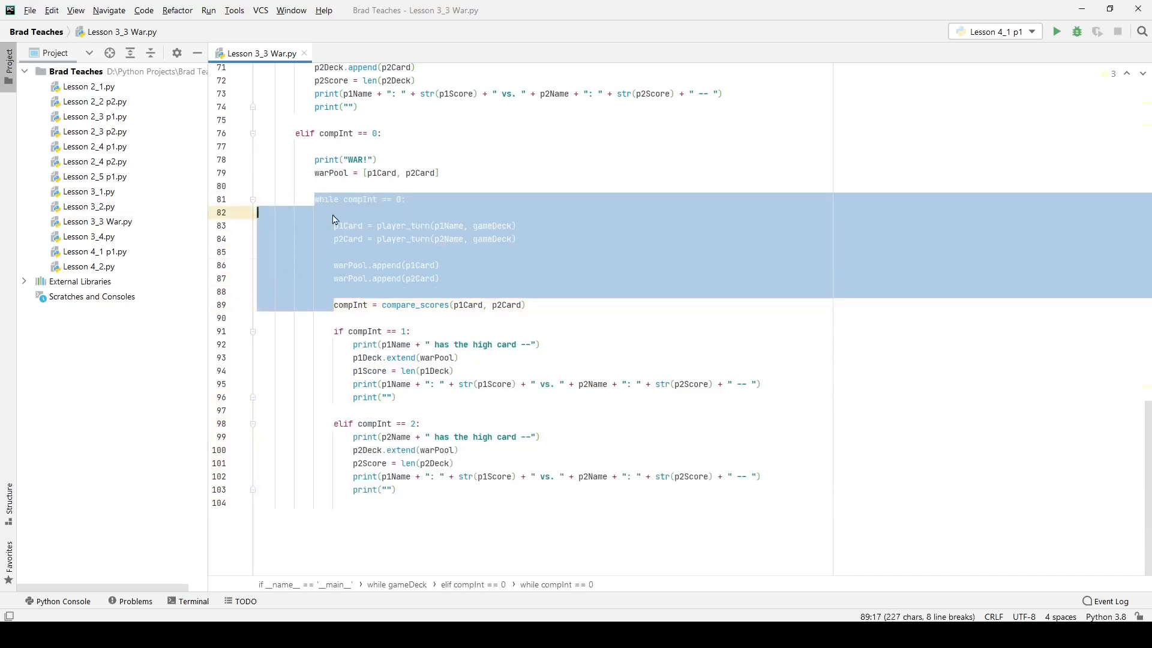
left_click(341, 217)
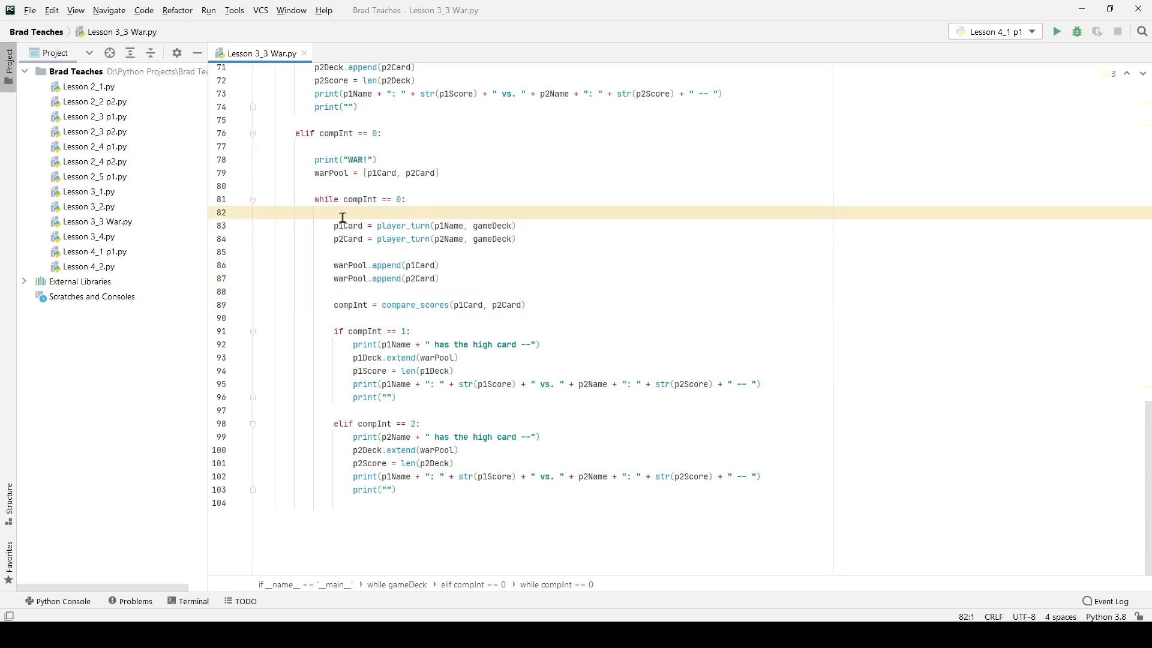
mouse_move(338, 332)
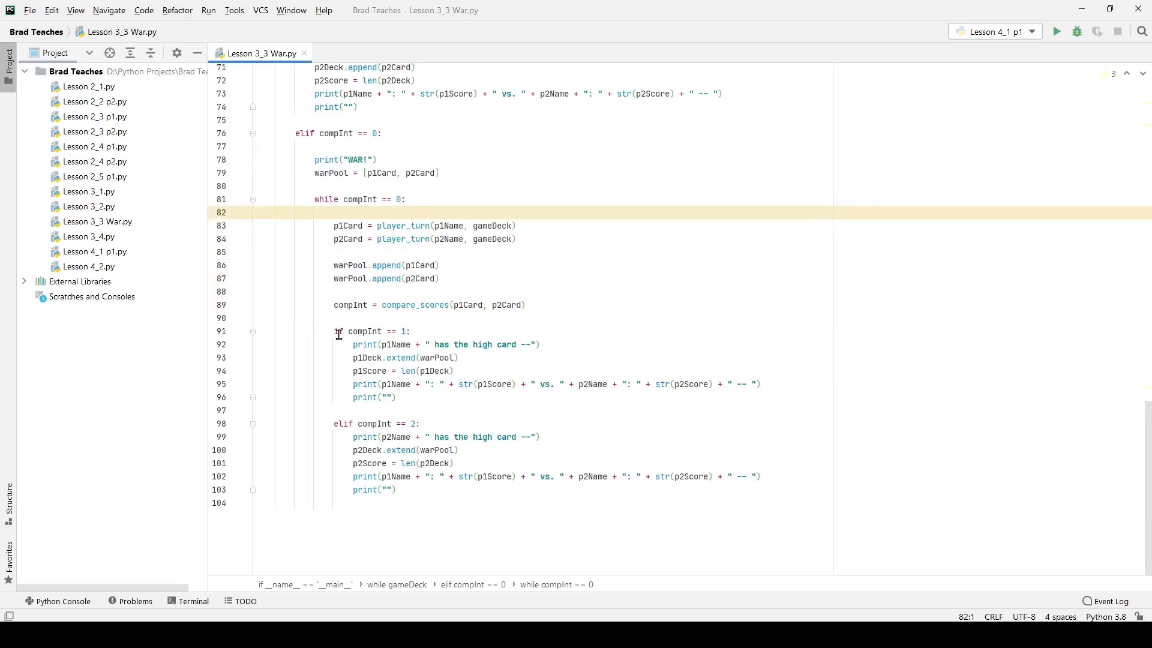
mouse_move(333, 331)
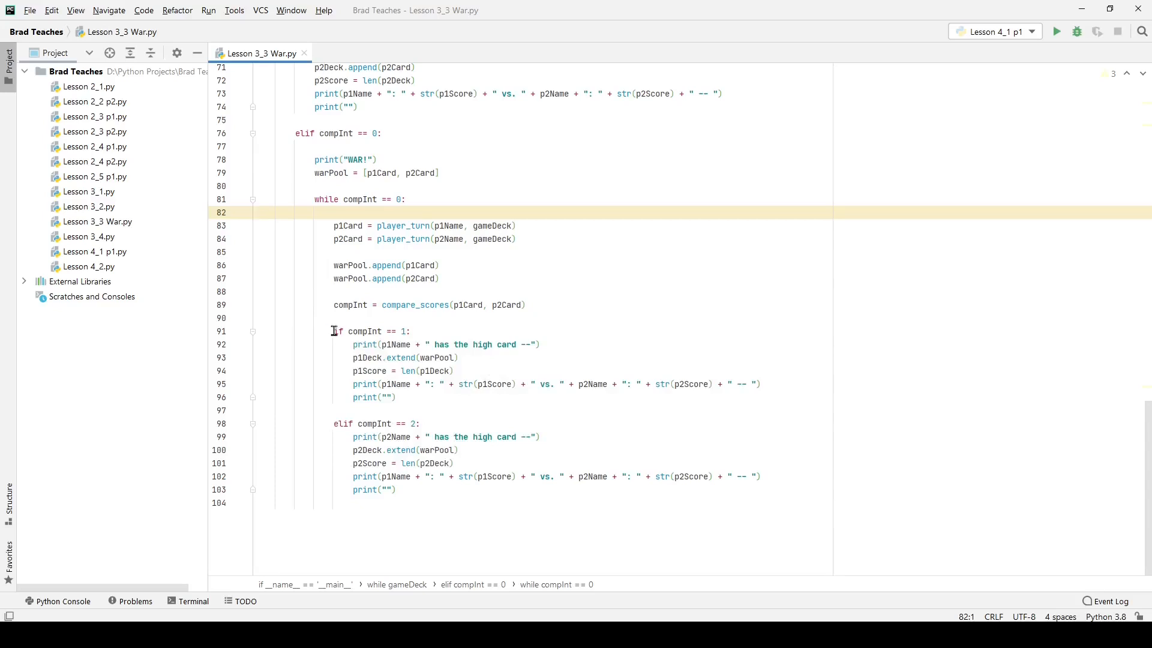
mouse_move(336, 331)
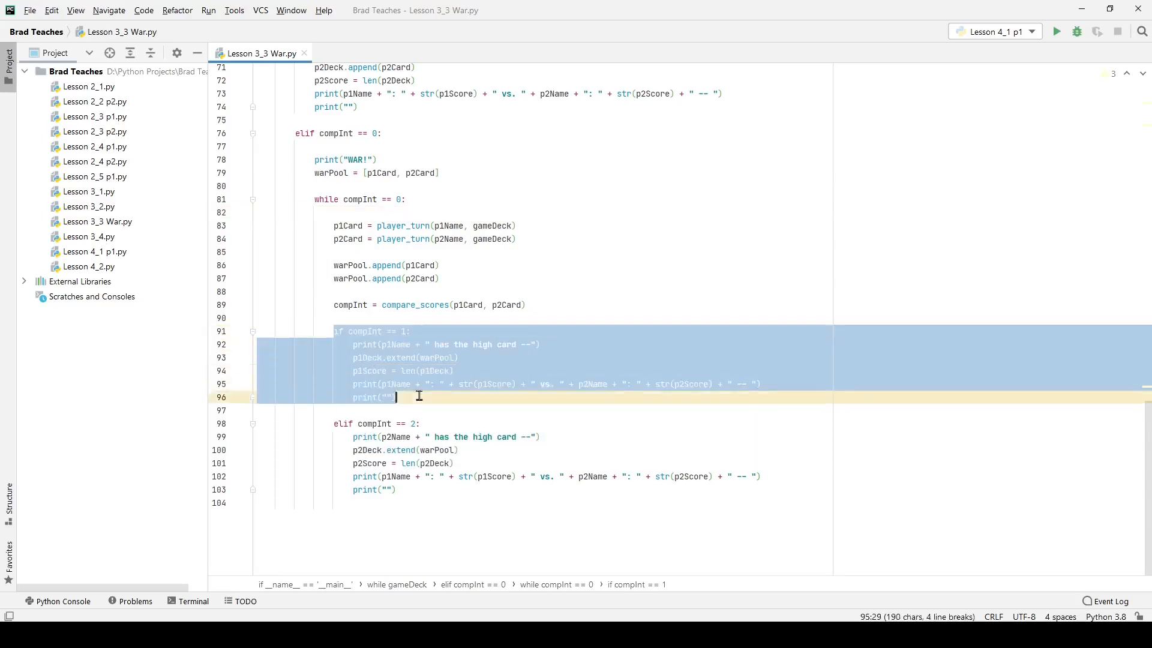
Highlight the statements inside the inner loop's compInt == 1 branch extending p1Deck with warPool
left_click(372, 331)
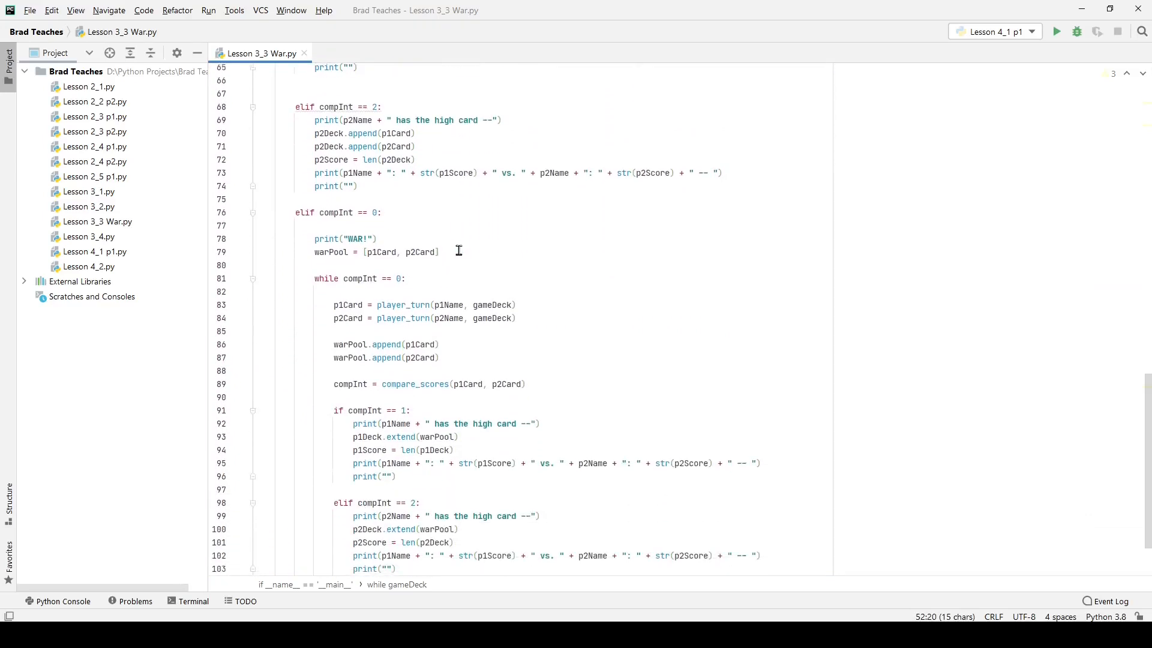
scroll("down", 3)
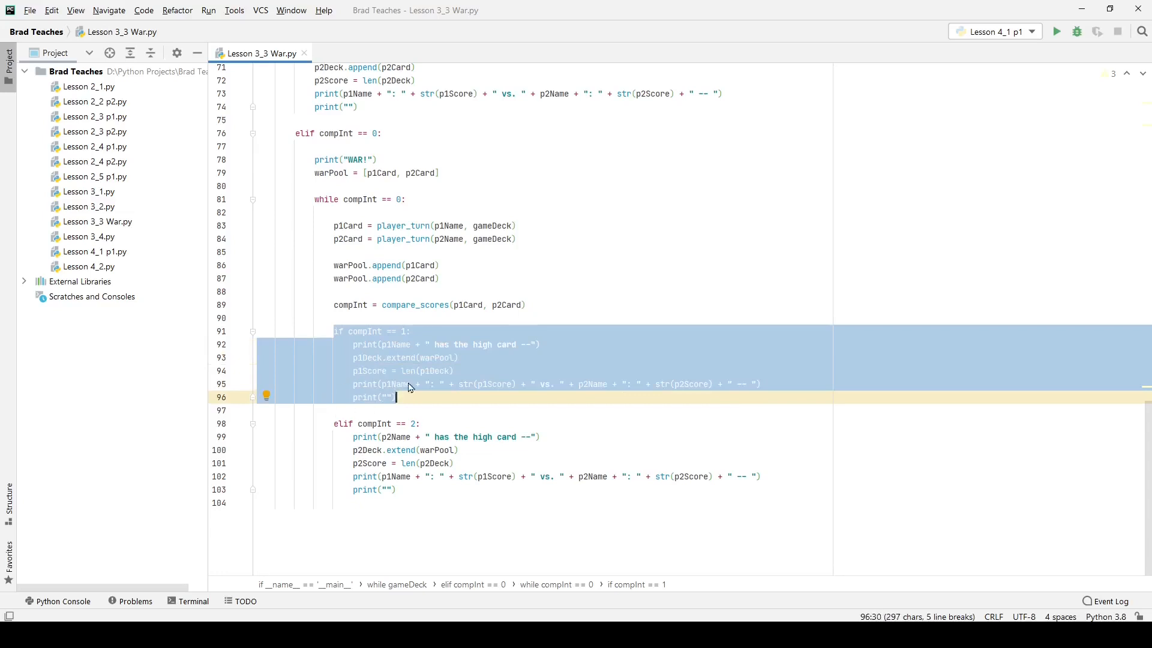
left_click(386, 397)
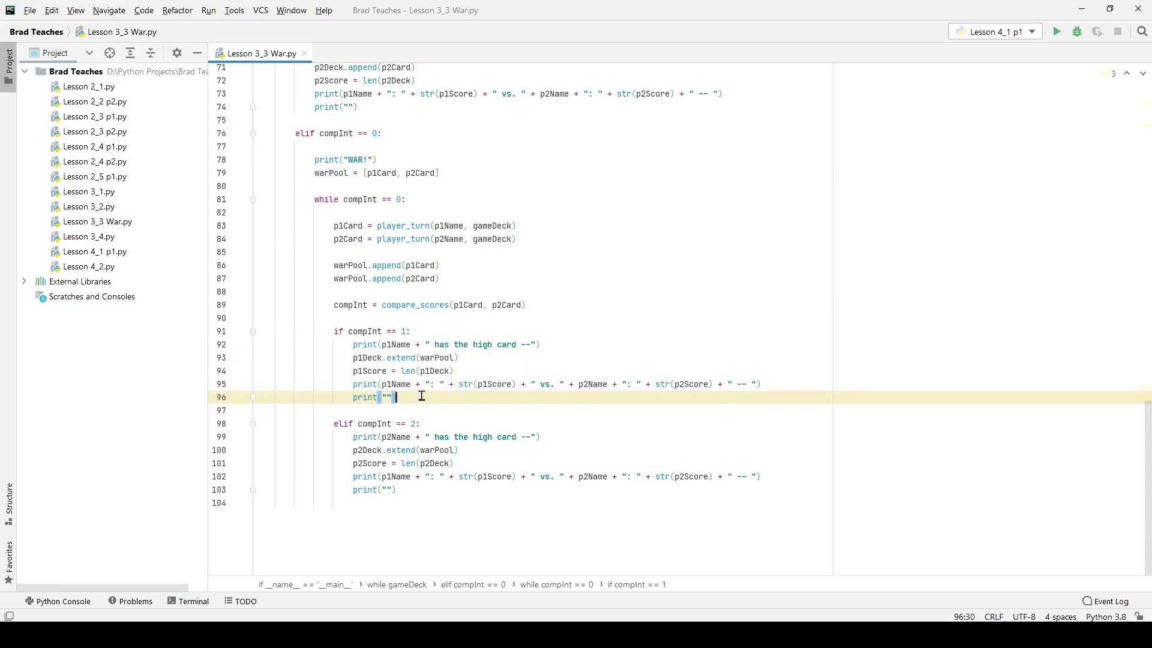
mouse_move(356, 349)
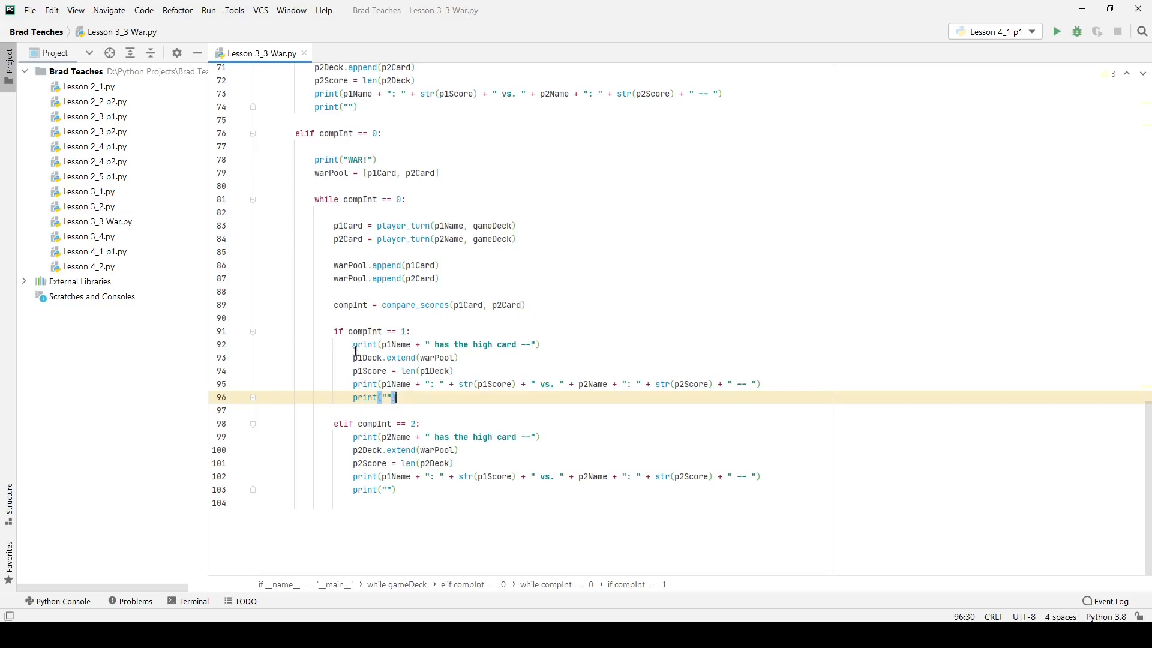
left_click_drag(353, 344, 395, 397)
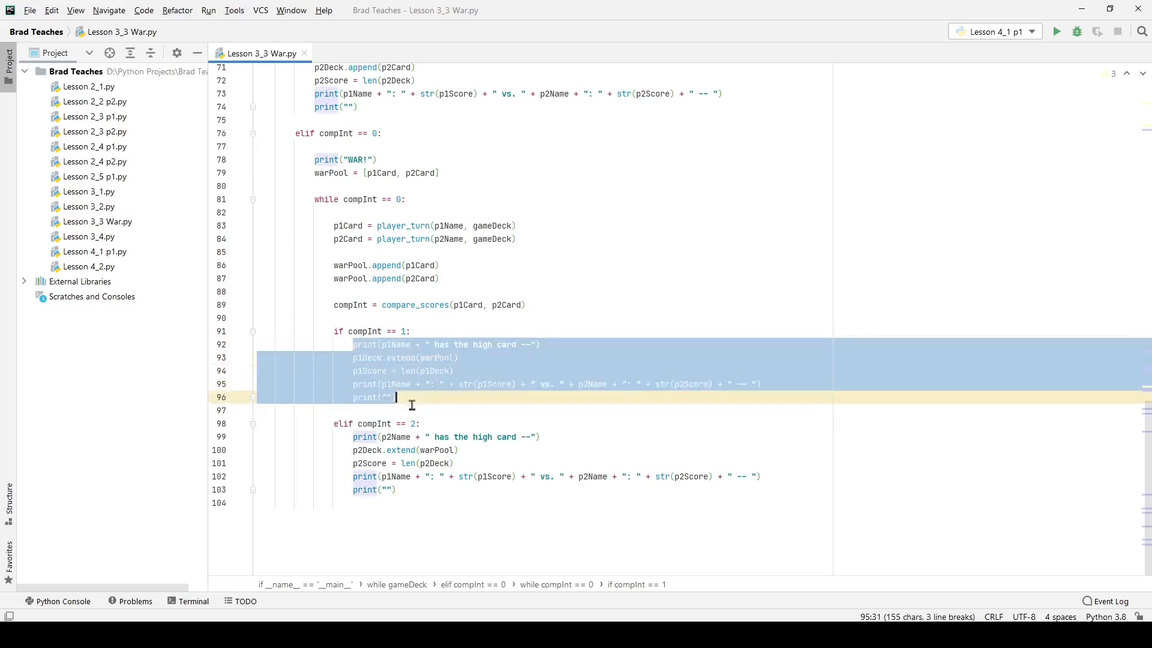
left_click(353, 357)
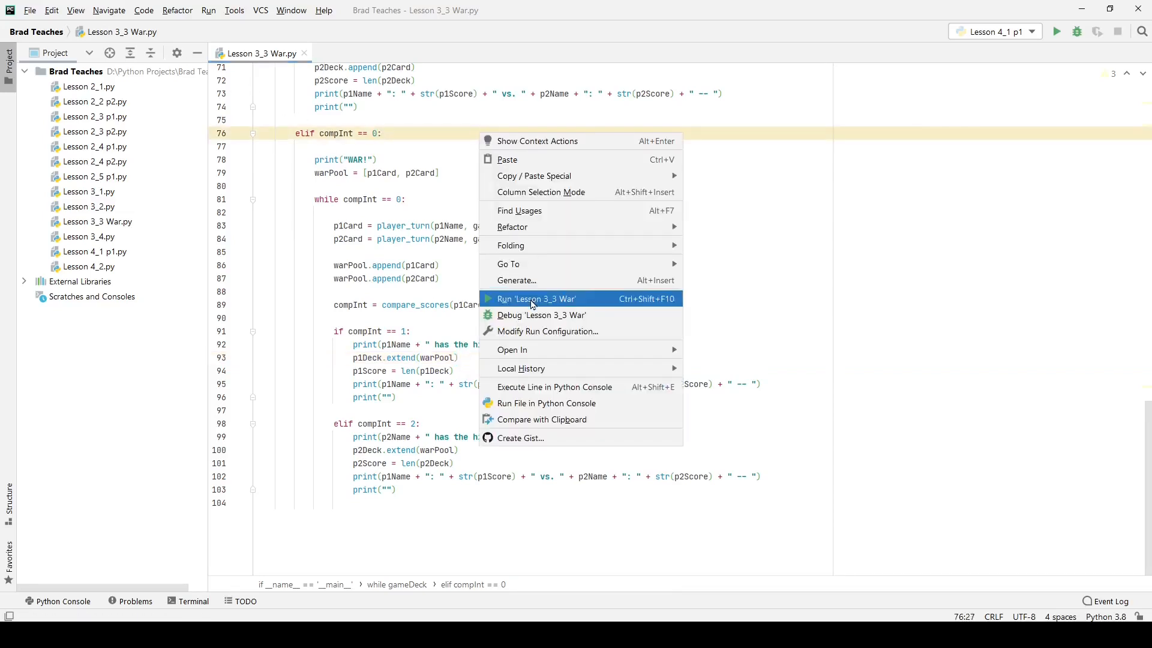
Run Lesson 3_3 War and enter player name Mike so the game plays to completion
left_click(535, 299)
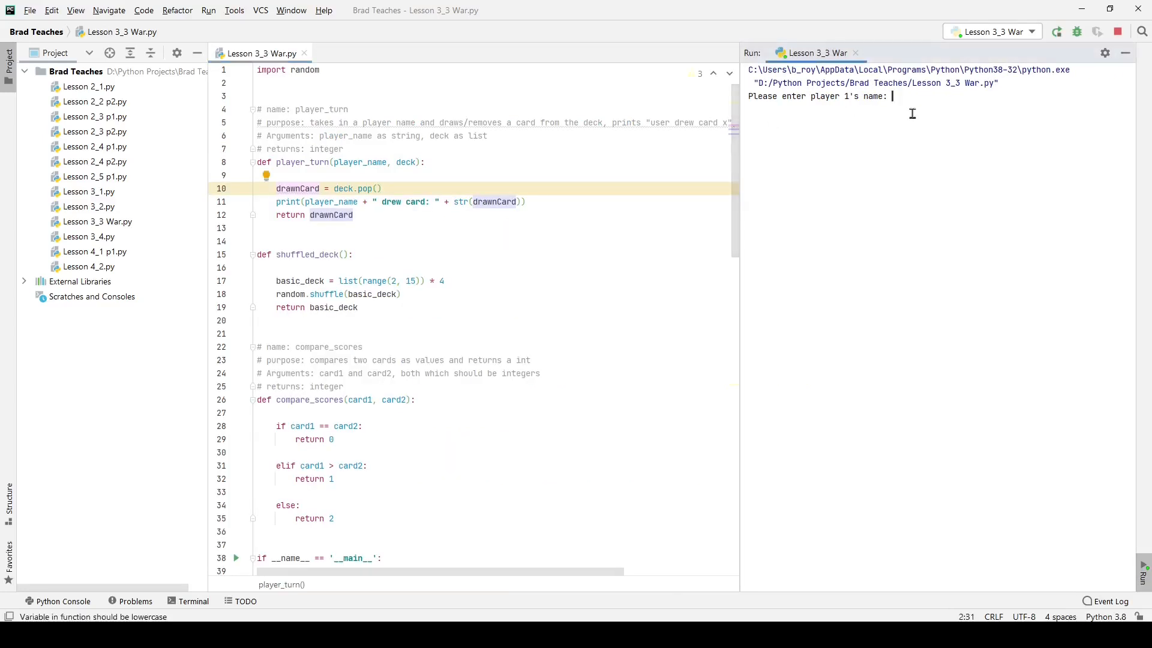
type("Mike")
type("Perella")
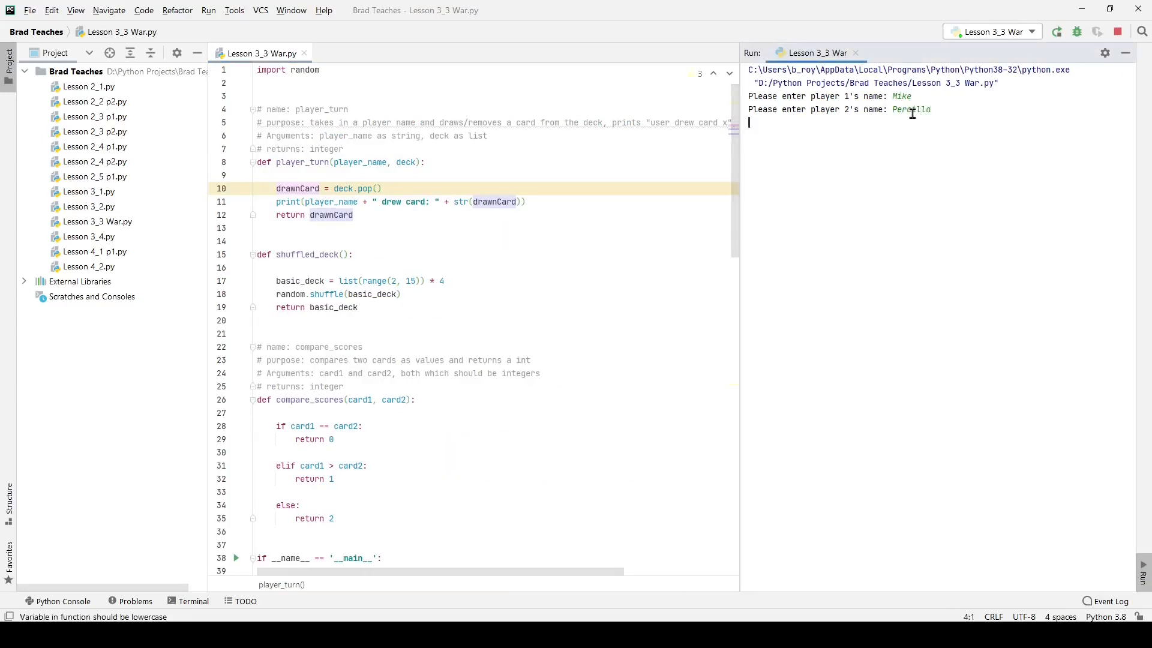
key("enter")
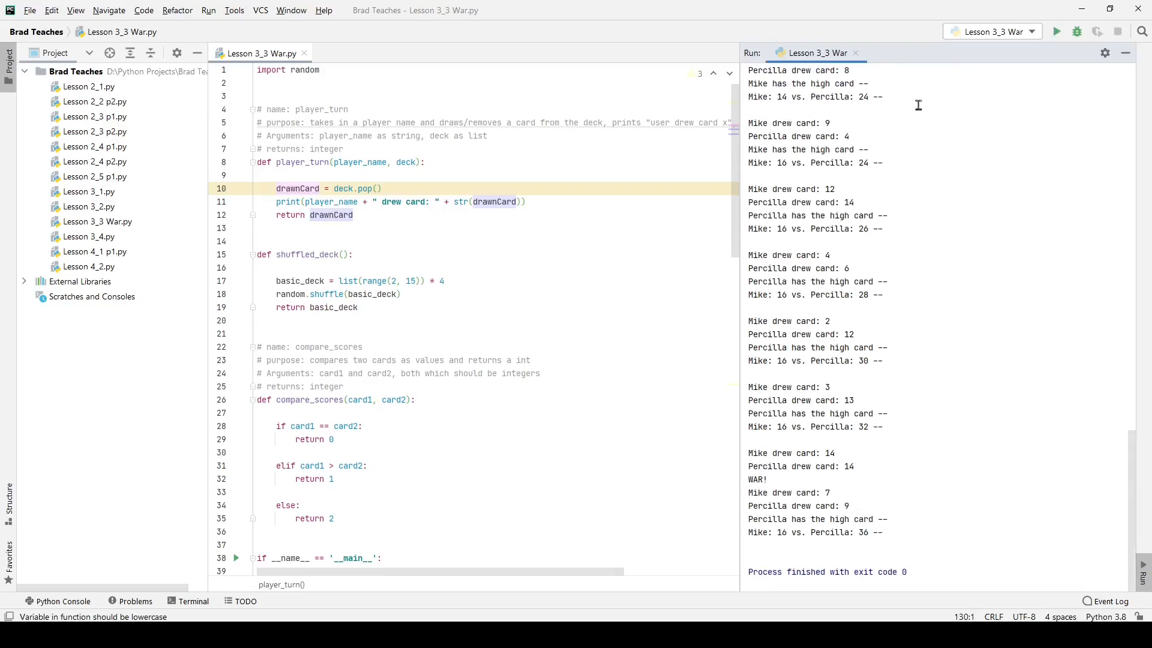
mouse_move(983, 98)
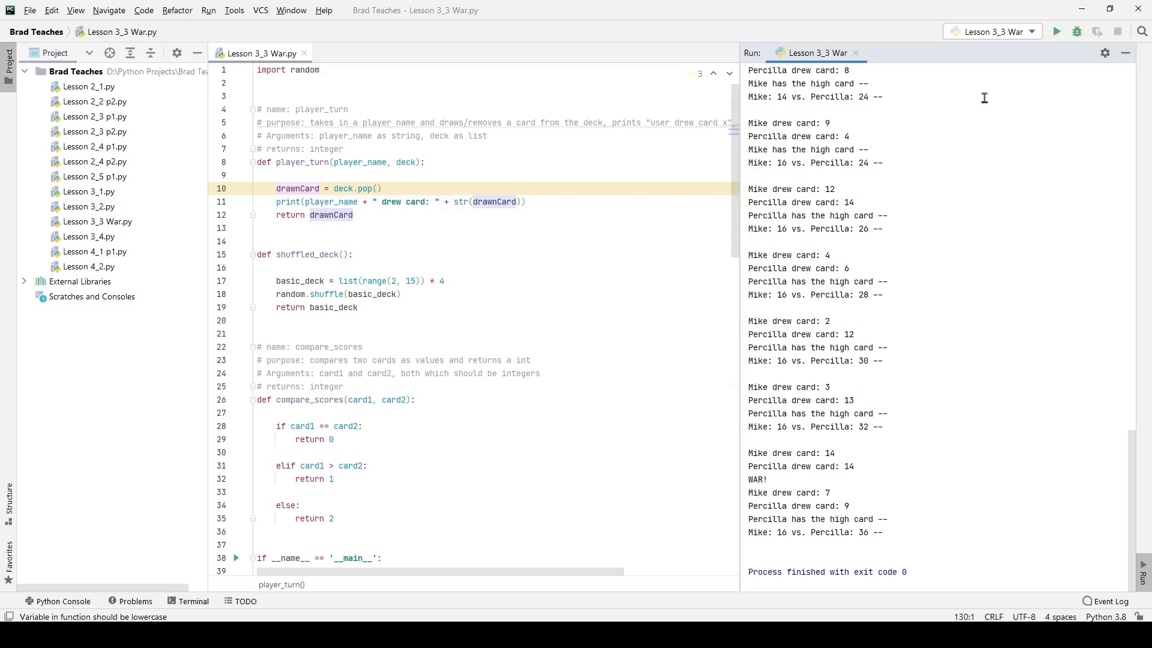
mouse_move(1130, 491)
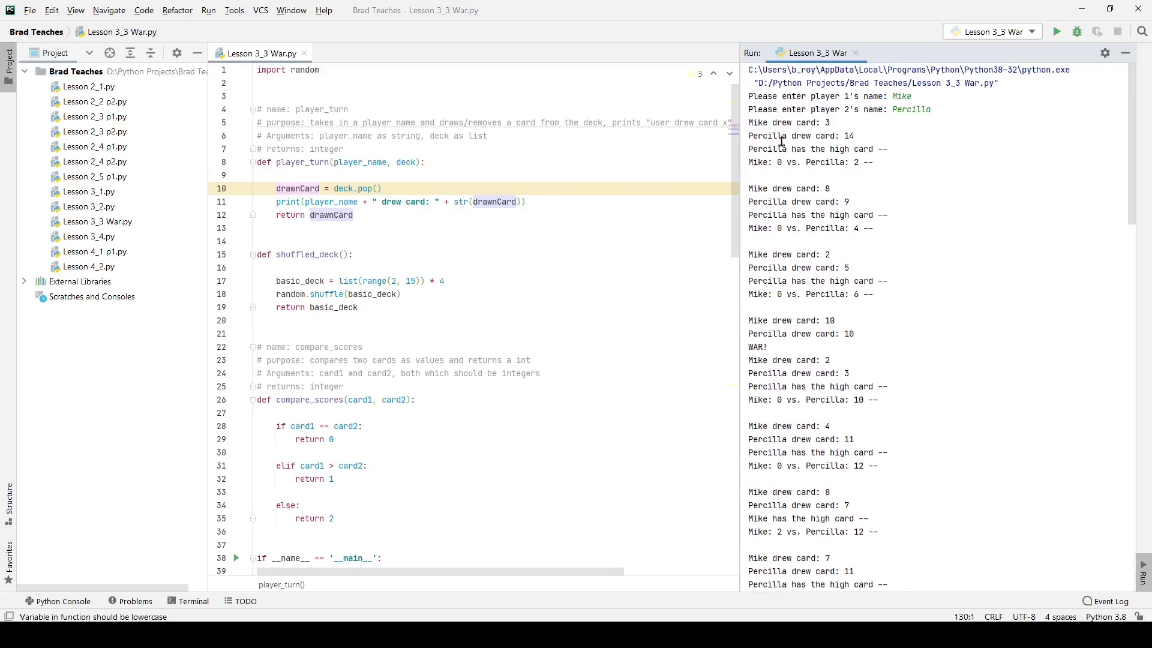
double_click(789, 122)
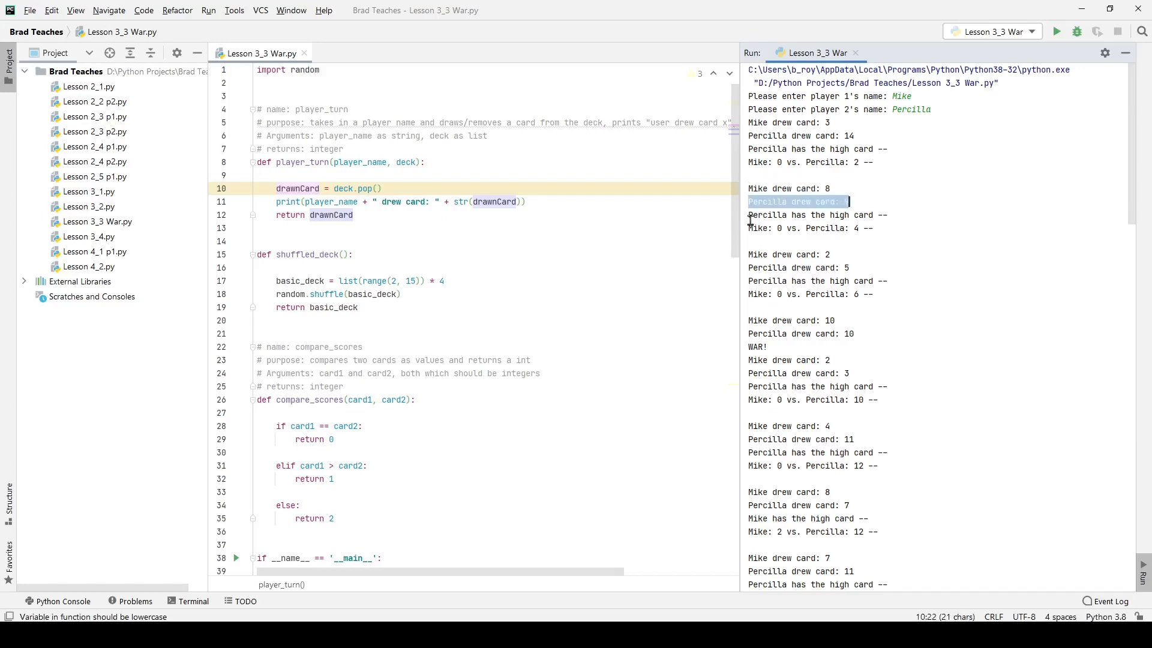
mouse_move(841, 334)
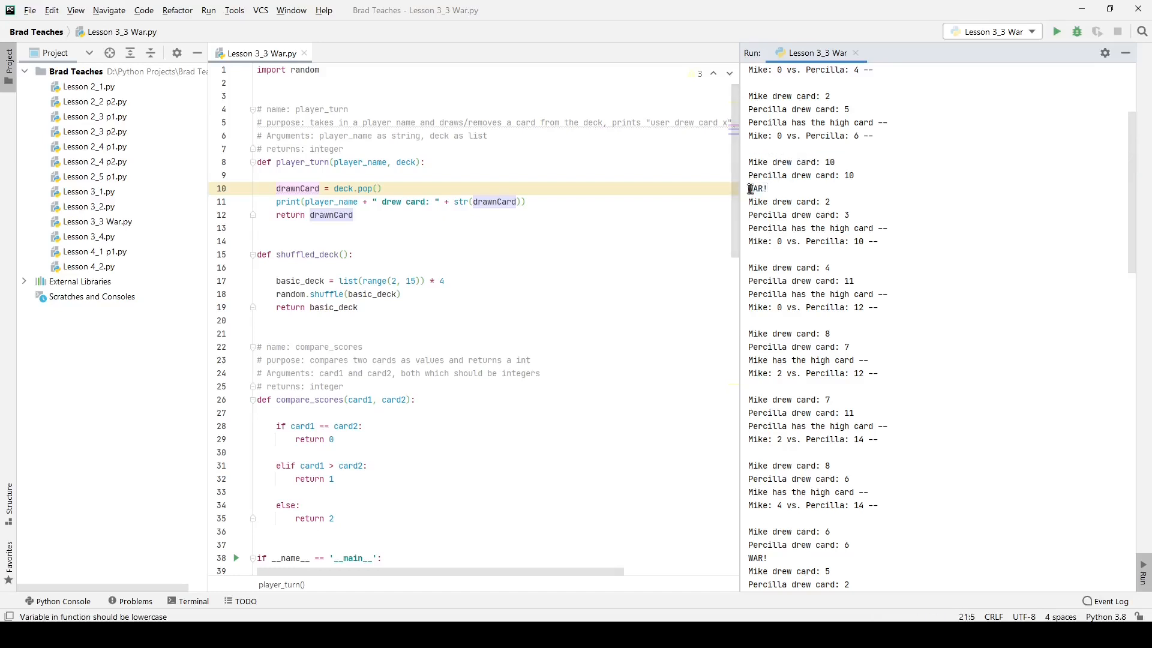
double_click(756, 188)
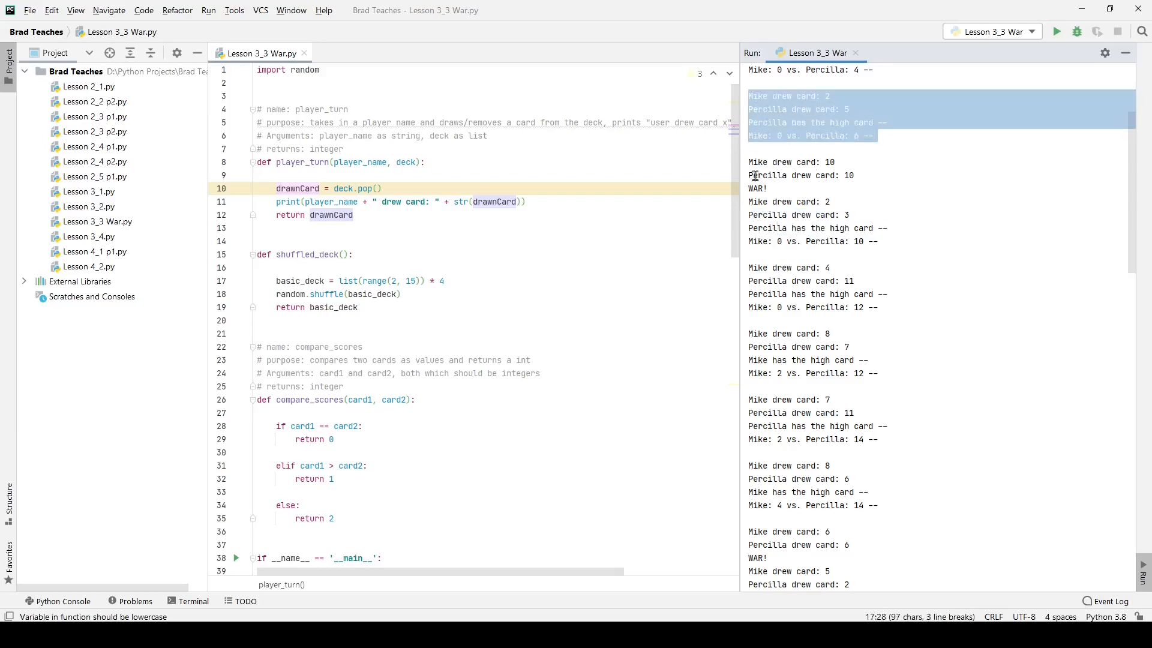
mouse_move(871, 136)
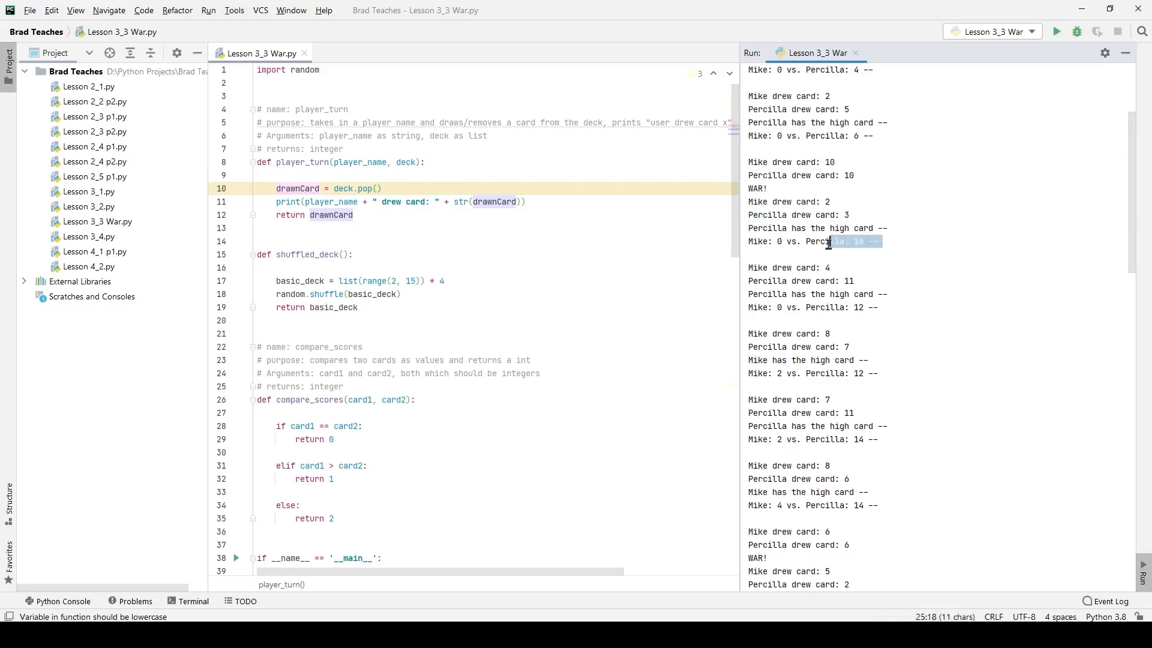
scroll("down", 3)
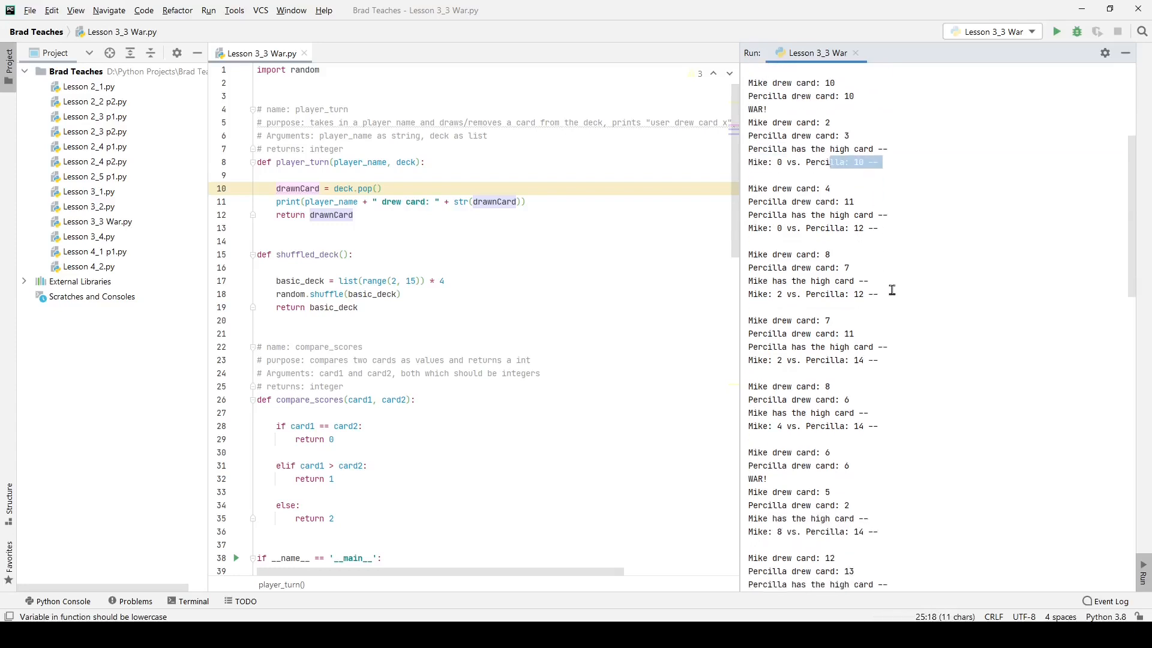
scroll("down", 3)
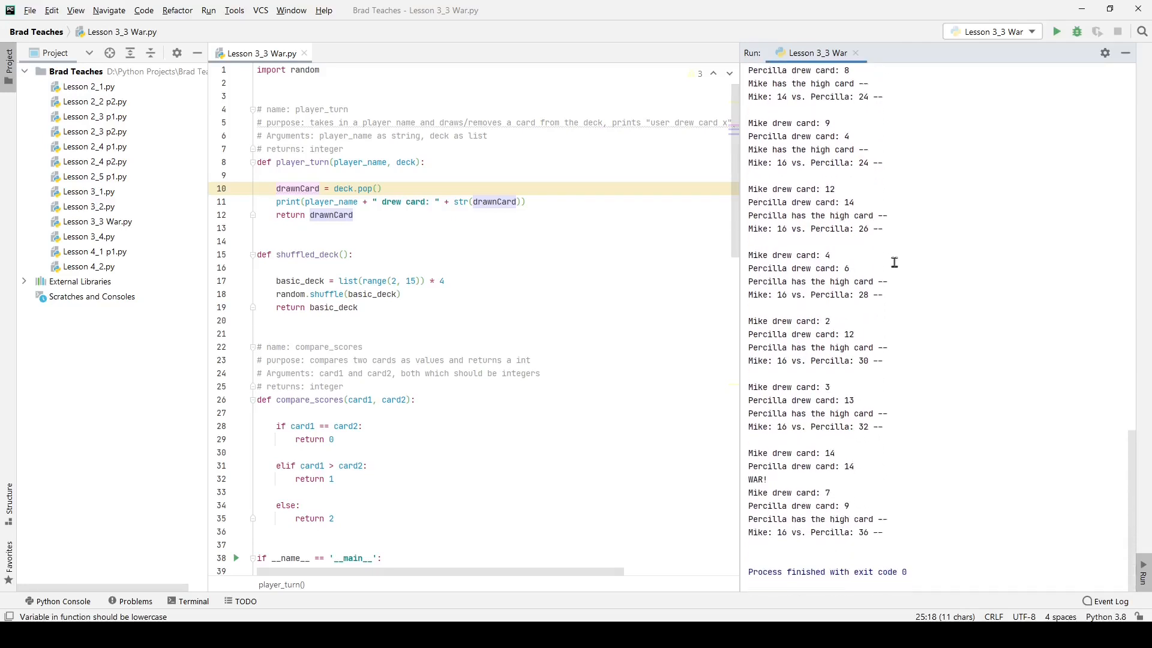
mouse_move(749, 451)
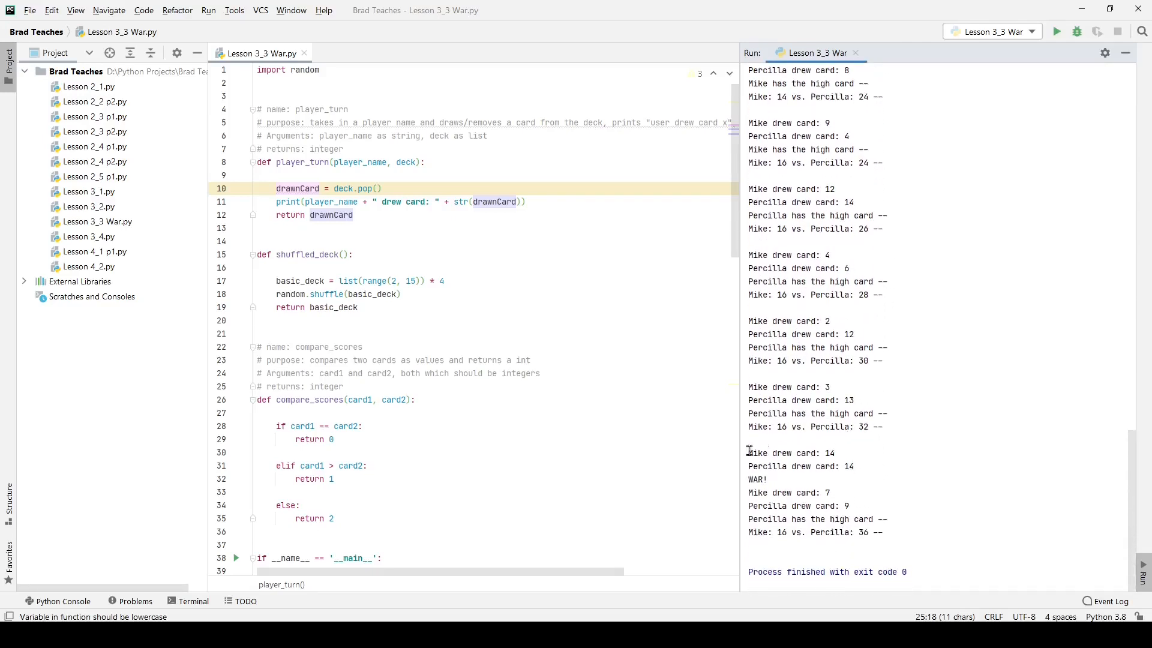
left_click_drag(747, 452, 863, 505)
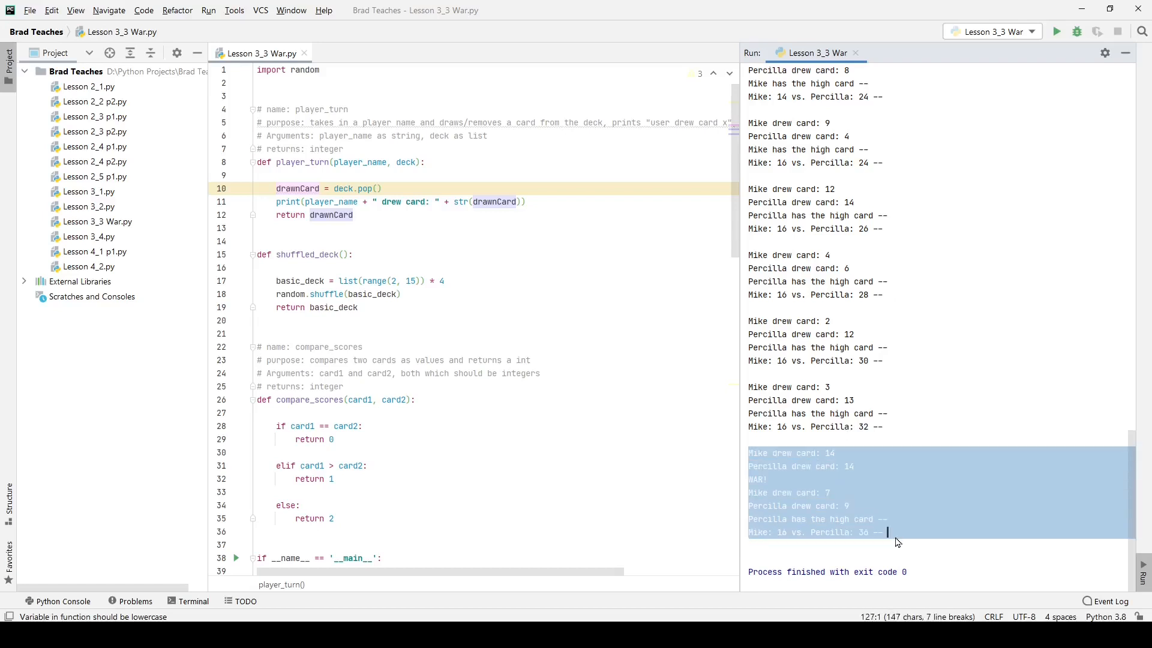
left_click(896, 533)
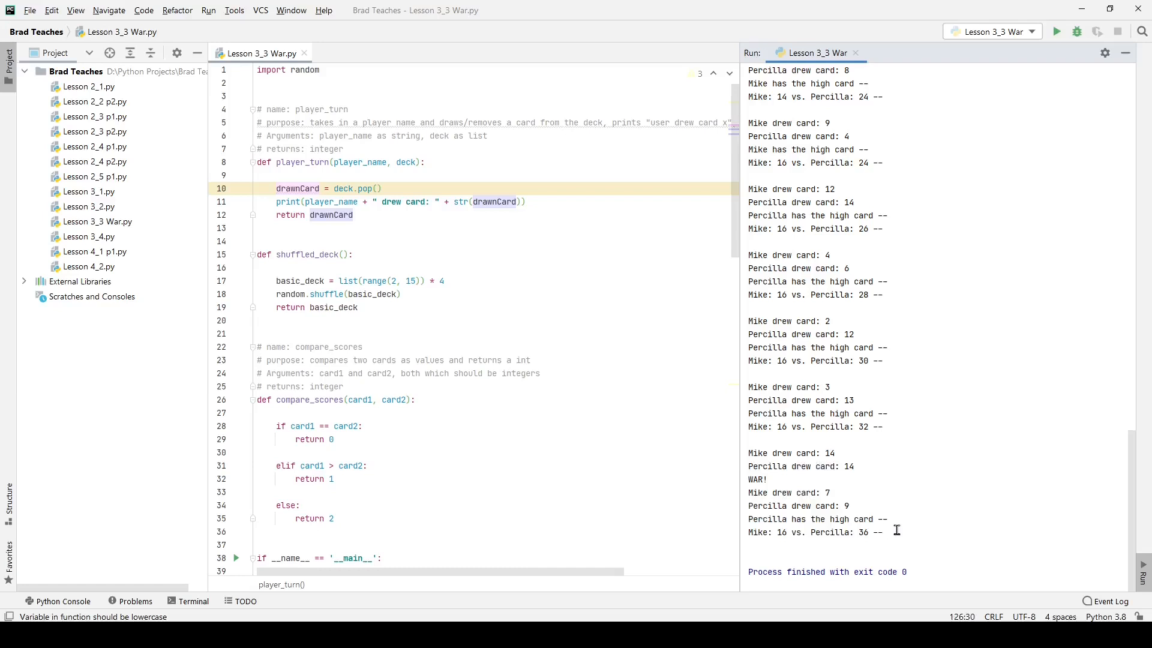